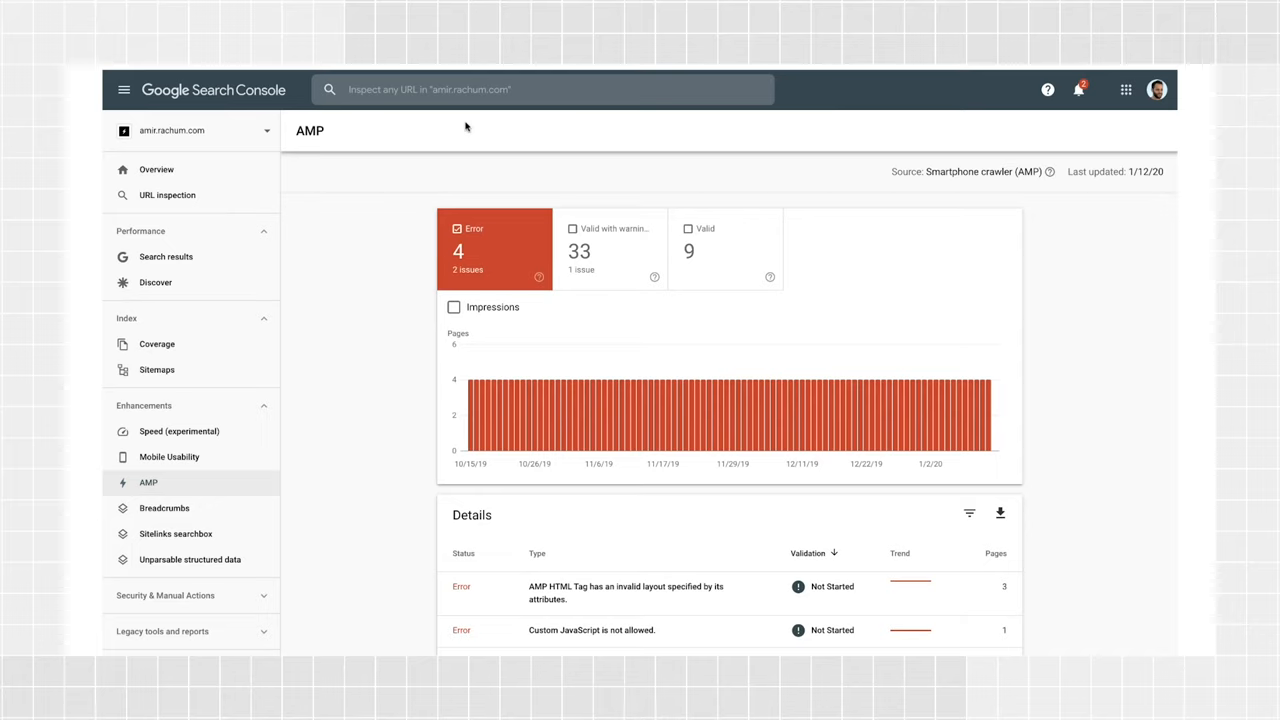
mouse_move(478, 200)
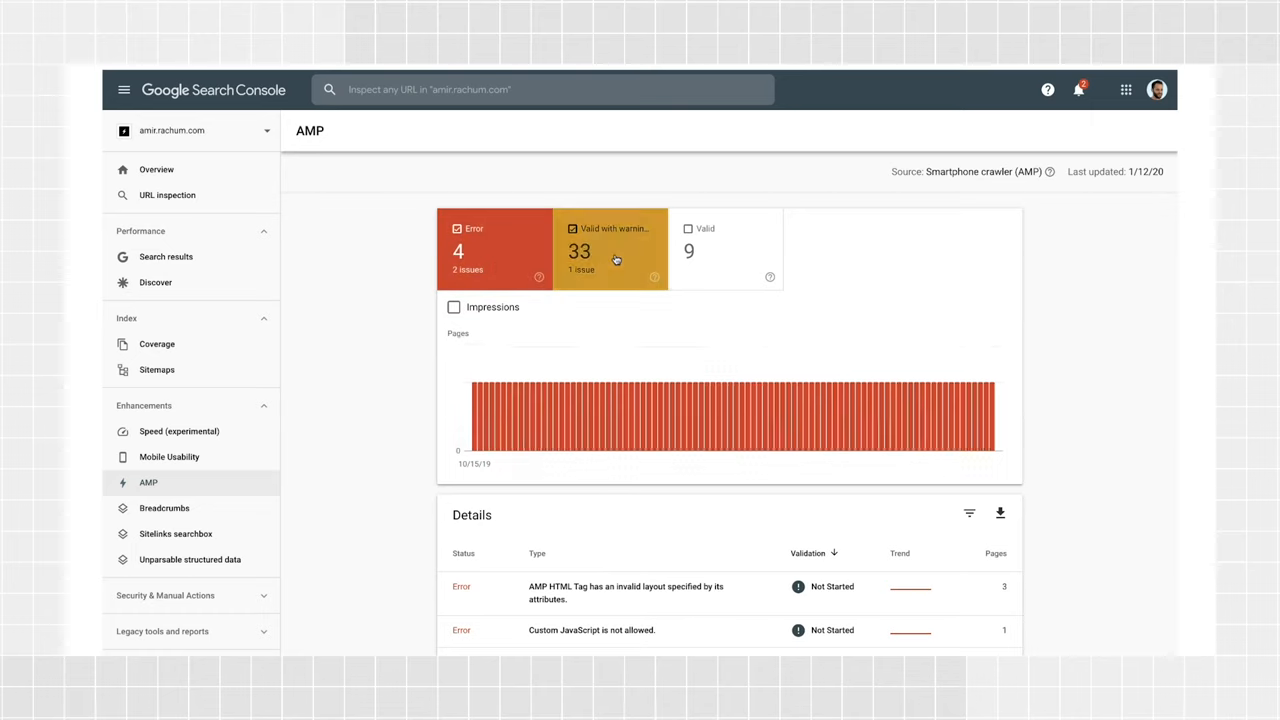
Step: Add valid-with-warnings and valid pages to the AMP chart and overlay impressions
left_click(724, 250)
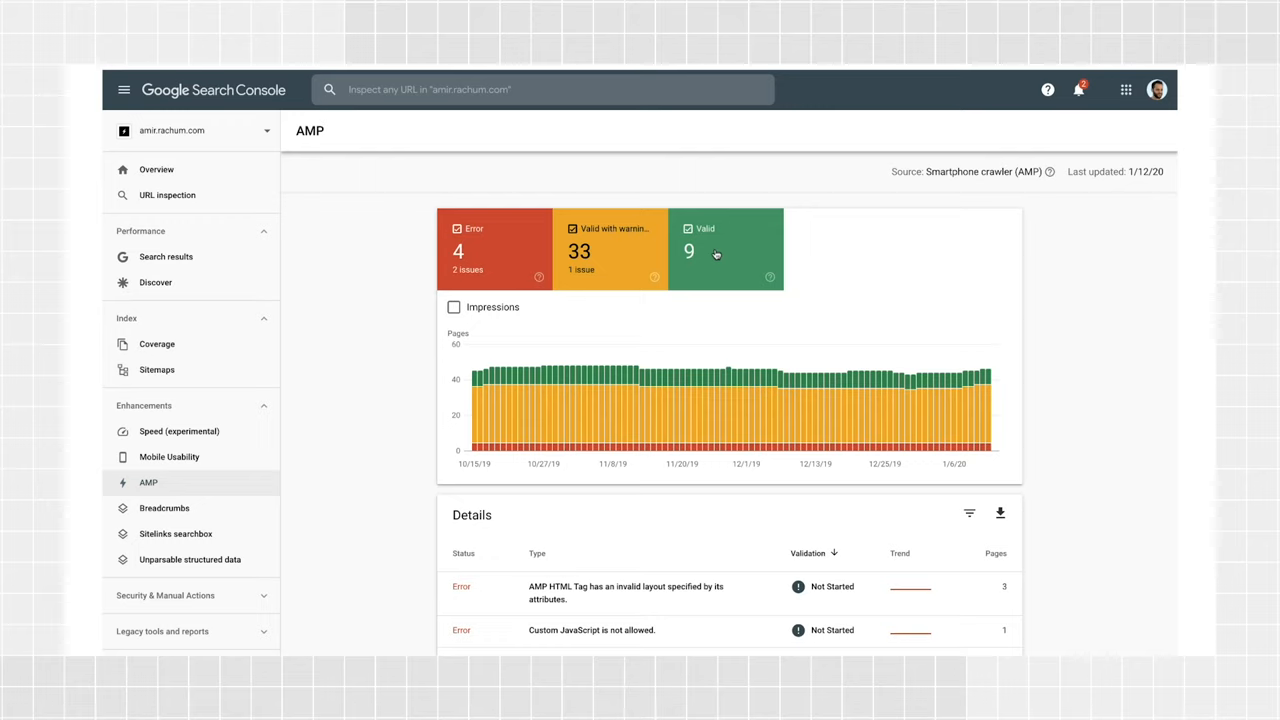
left_click(454, 308)
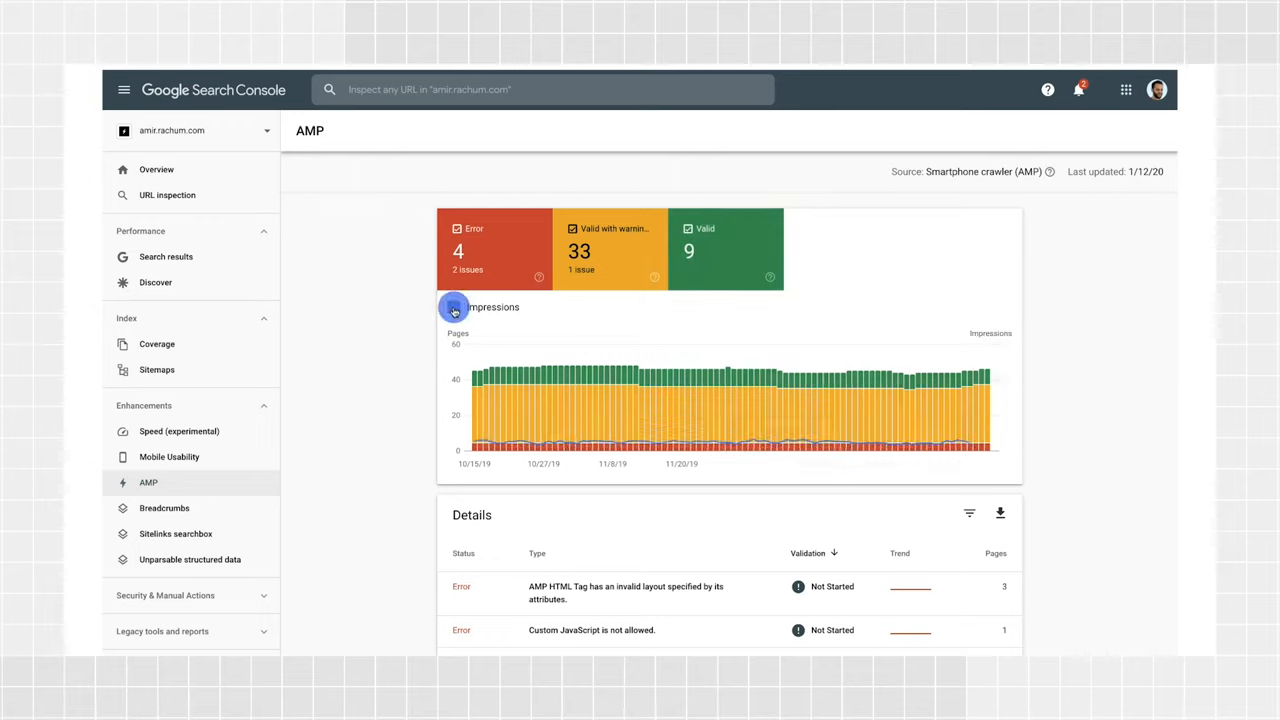
left_click(452, 308)
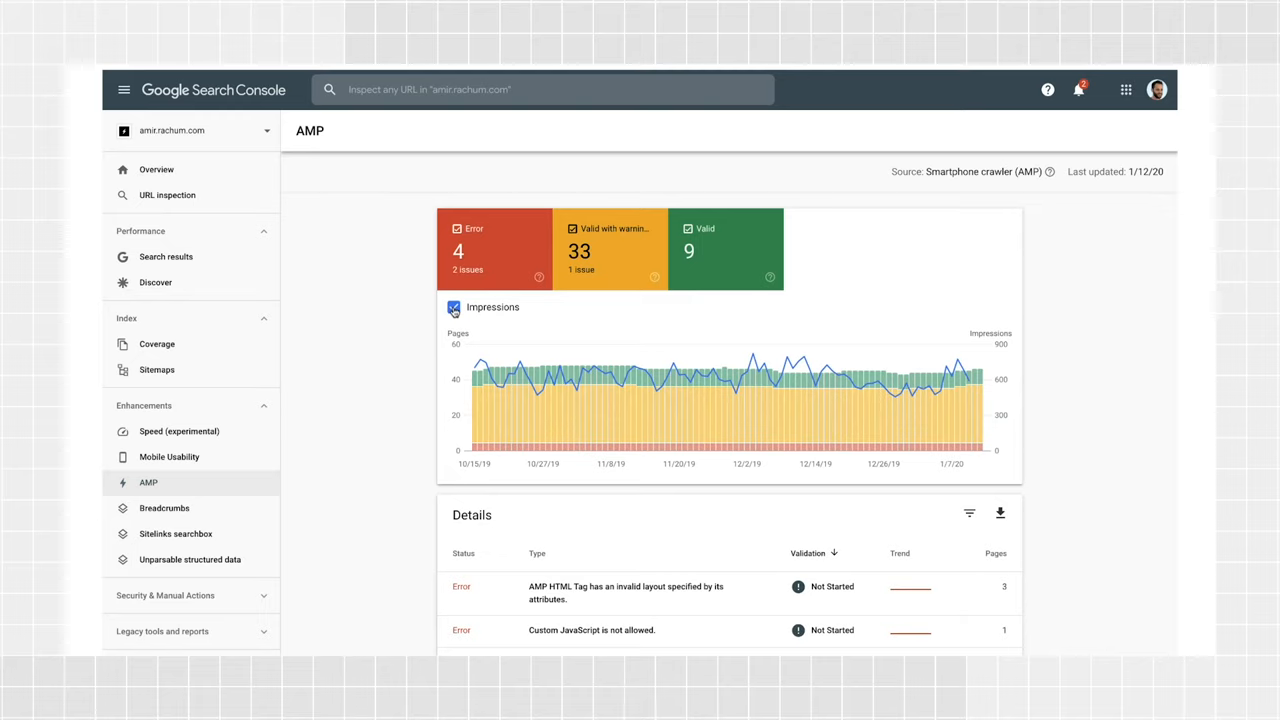
mouse_move(404, 308)
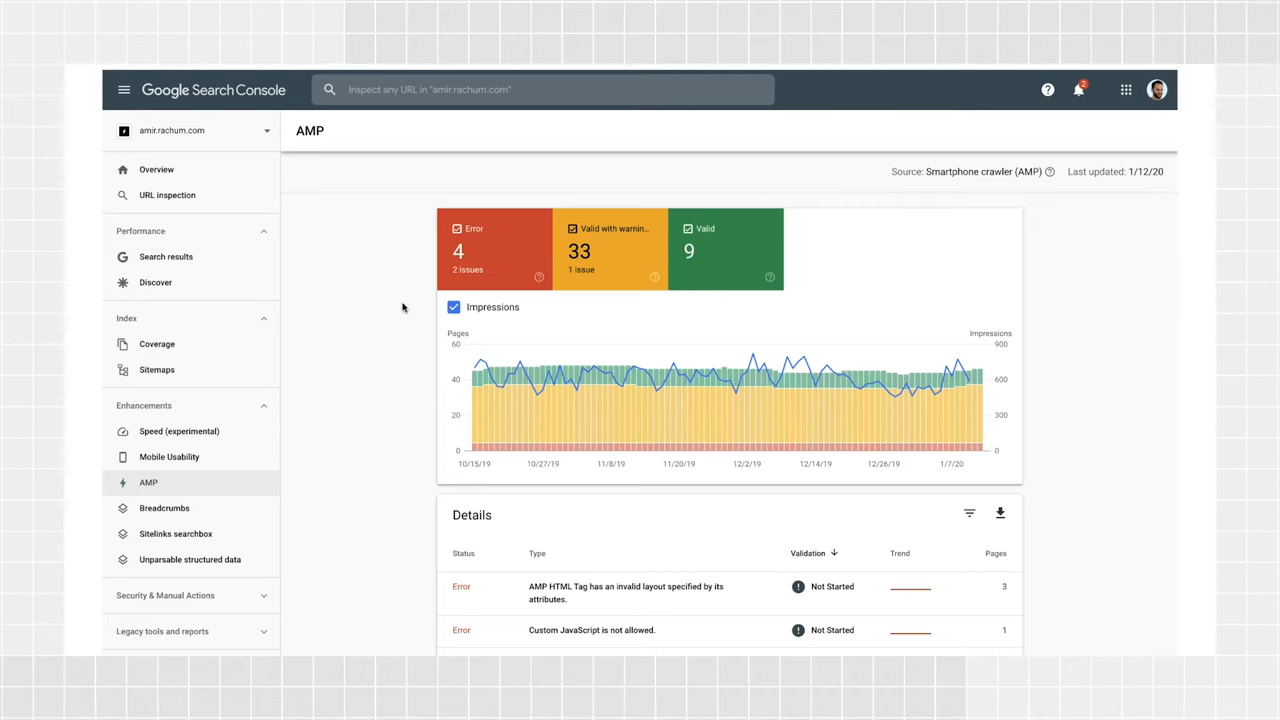
scroll("down", 3)
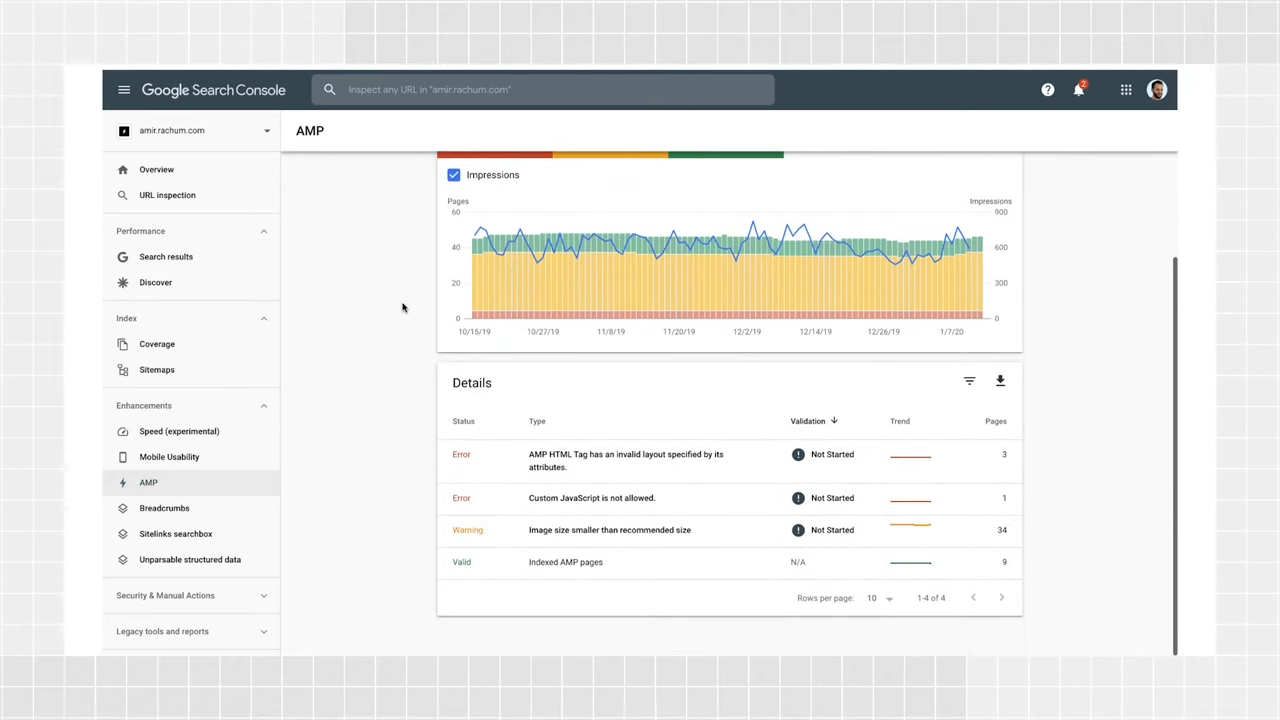
mouse_move(416, 544)
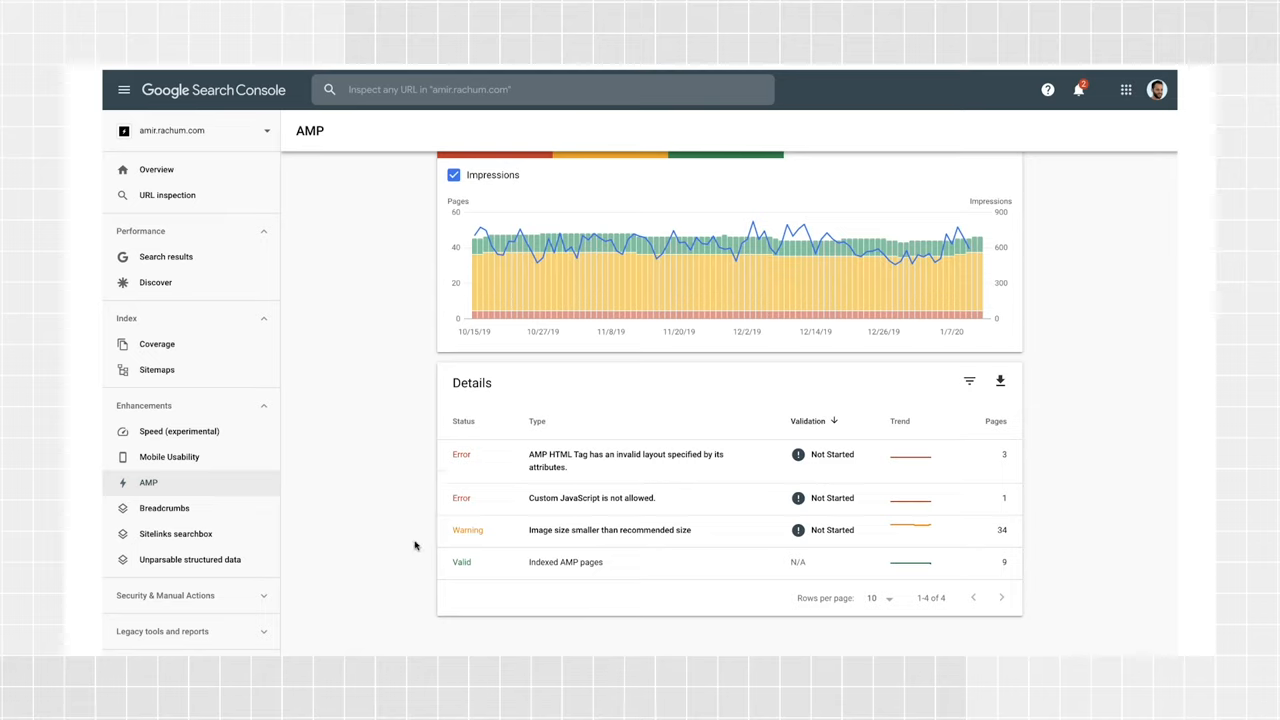
mouse_move(440, 488)
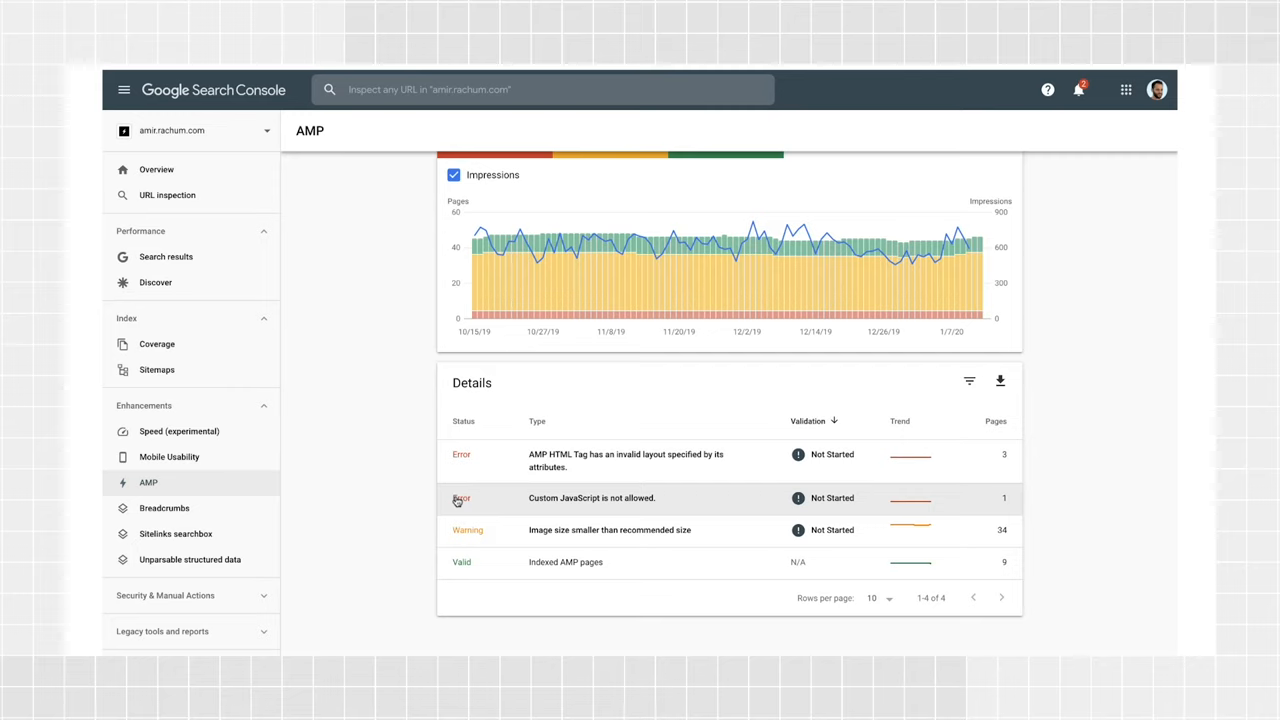
mouse_move(548, 504)
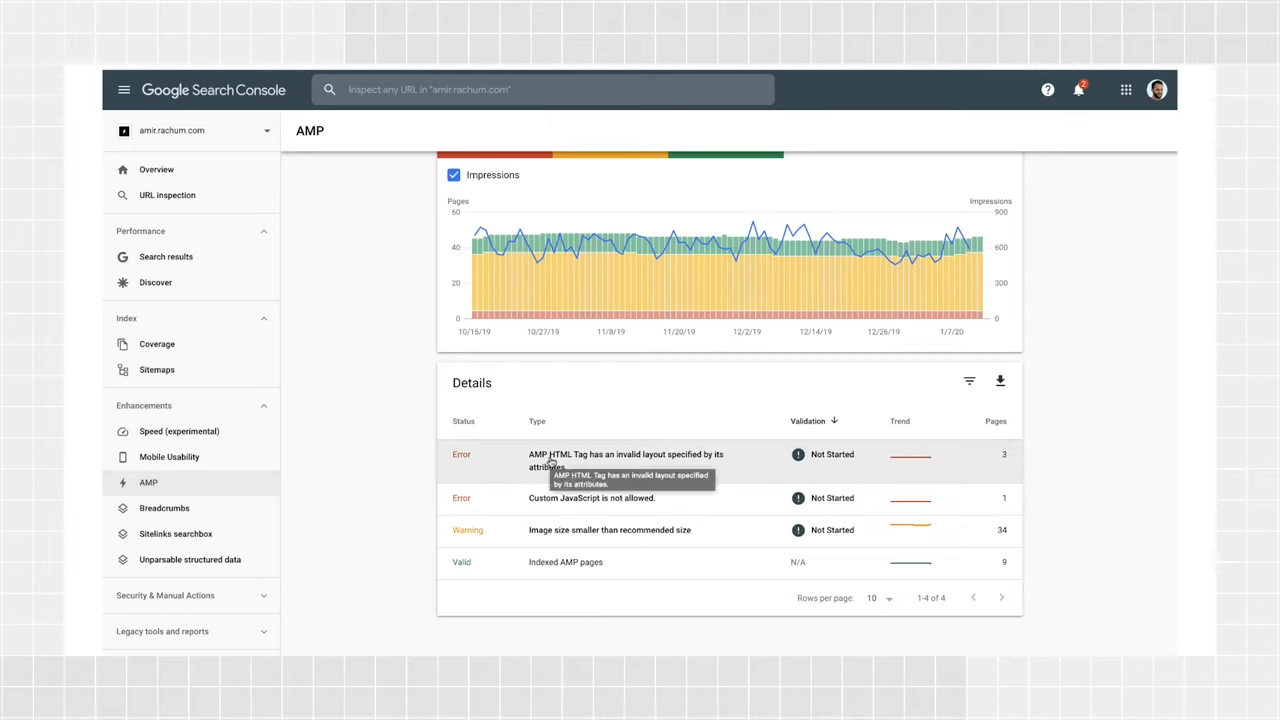
mouse_move(482, 458)
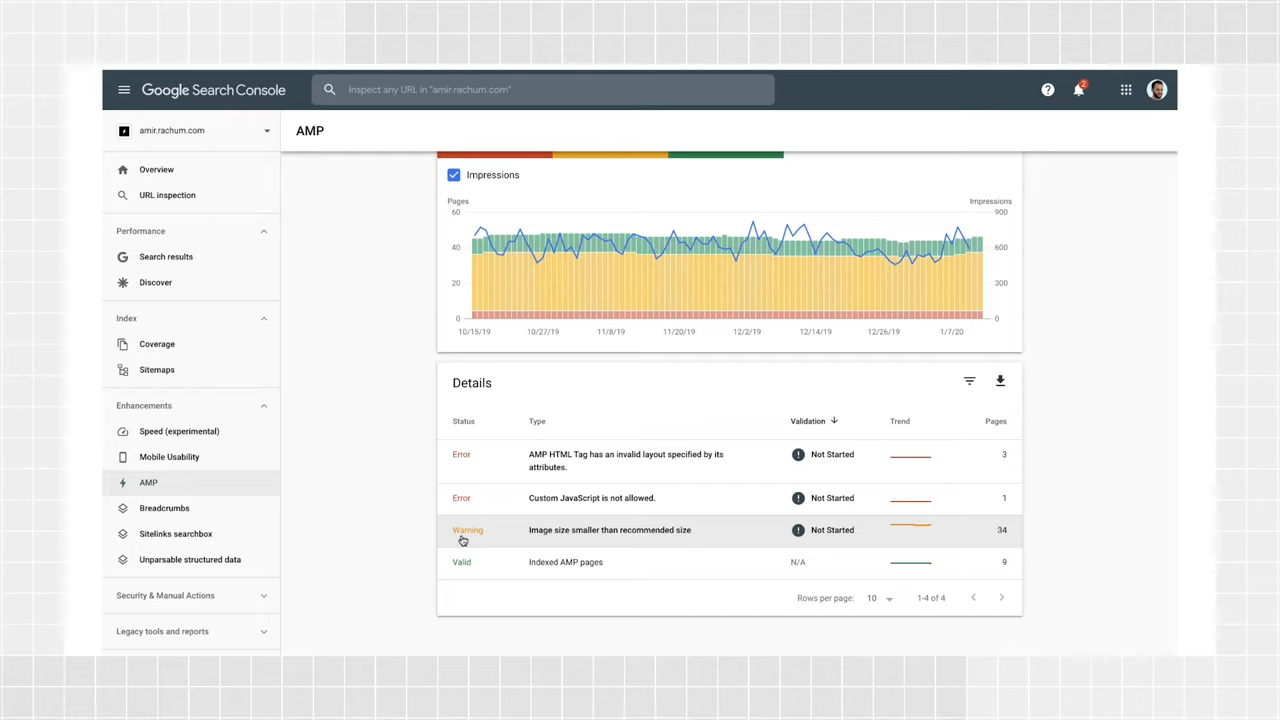
mouse_move(464, 562)
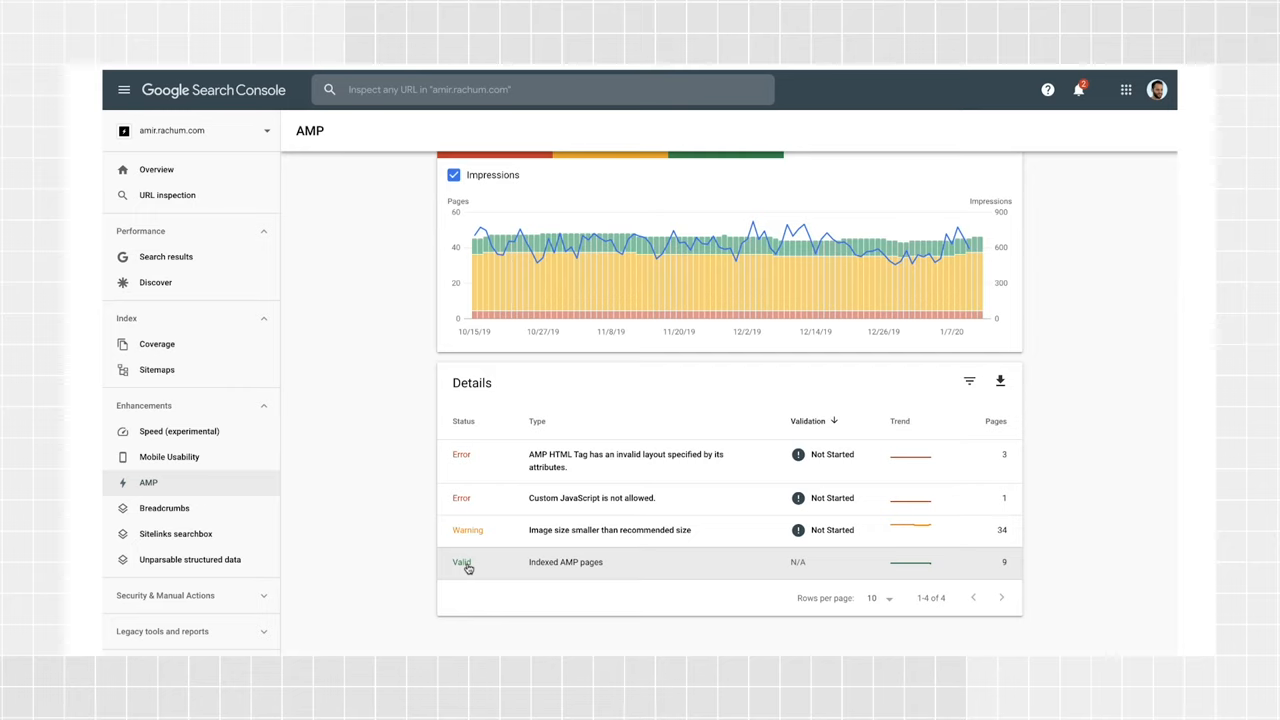
mouse_move(516, 548)
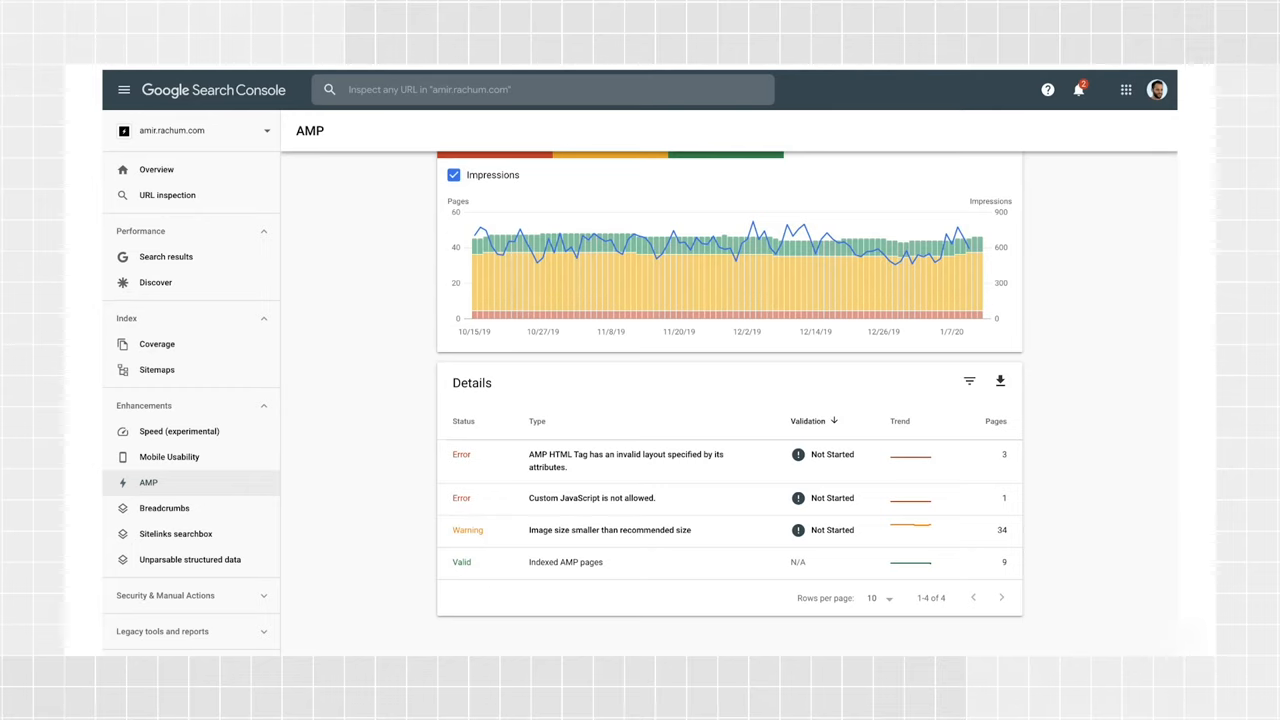
mouse_move(728, 464)
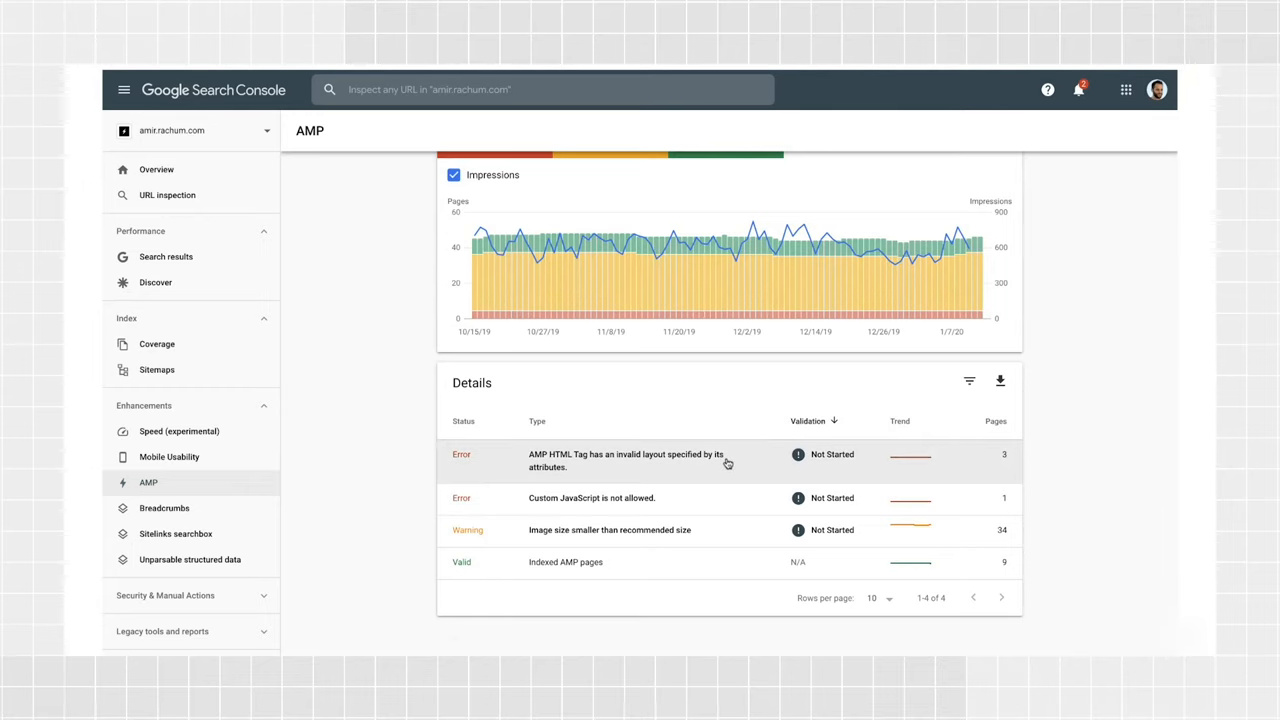
Step: Open the 'AMP HTML Tag has an invalid layout' issue and show its first example page's details
left_click(626, 460)
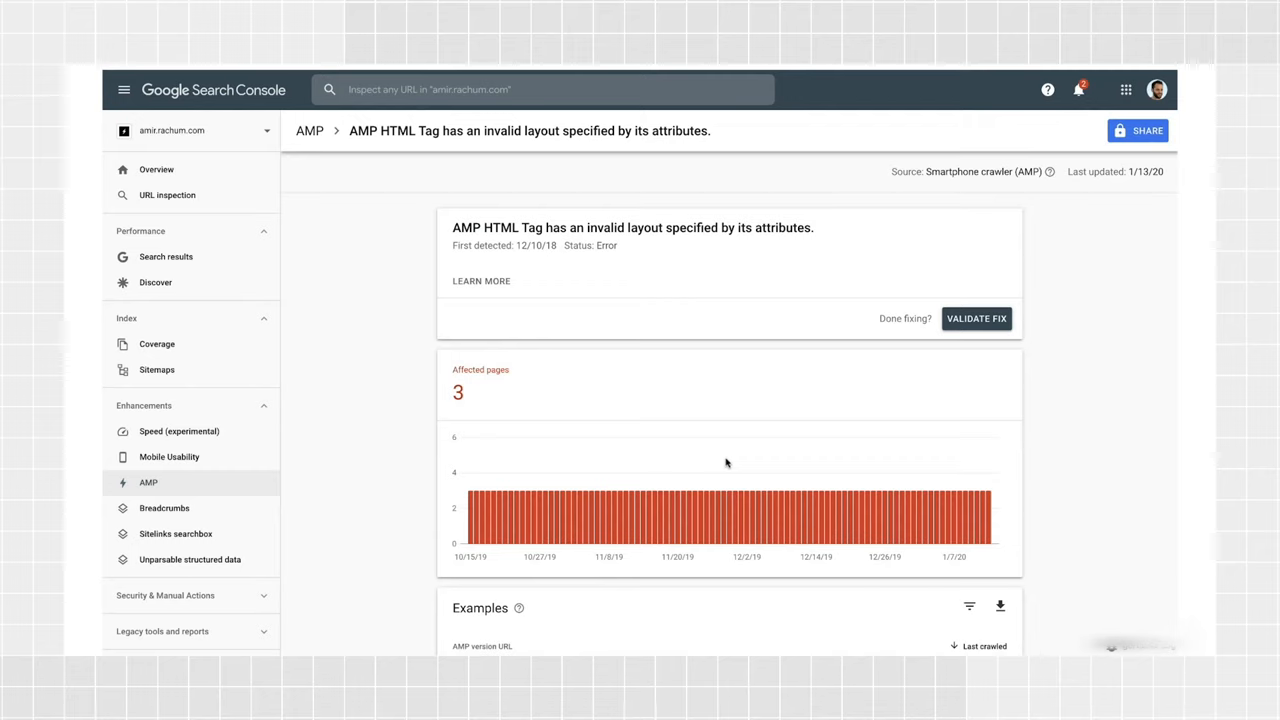
mouse_move(480, 280)
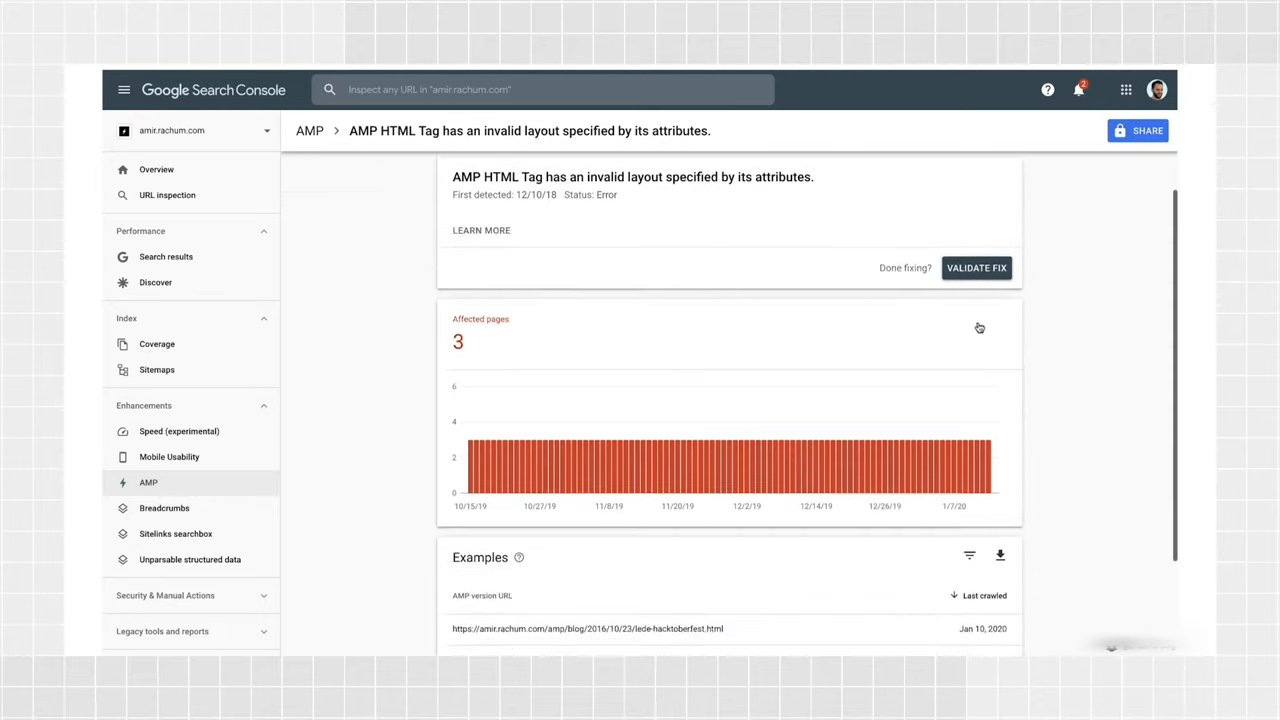
scroll("down", 3)
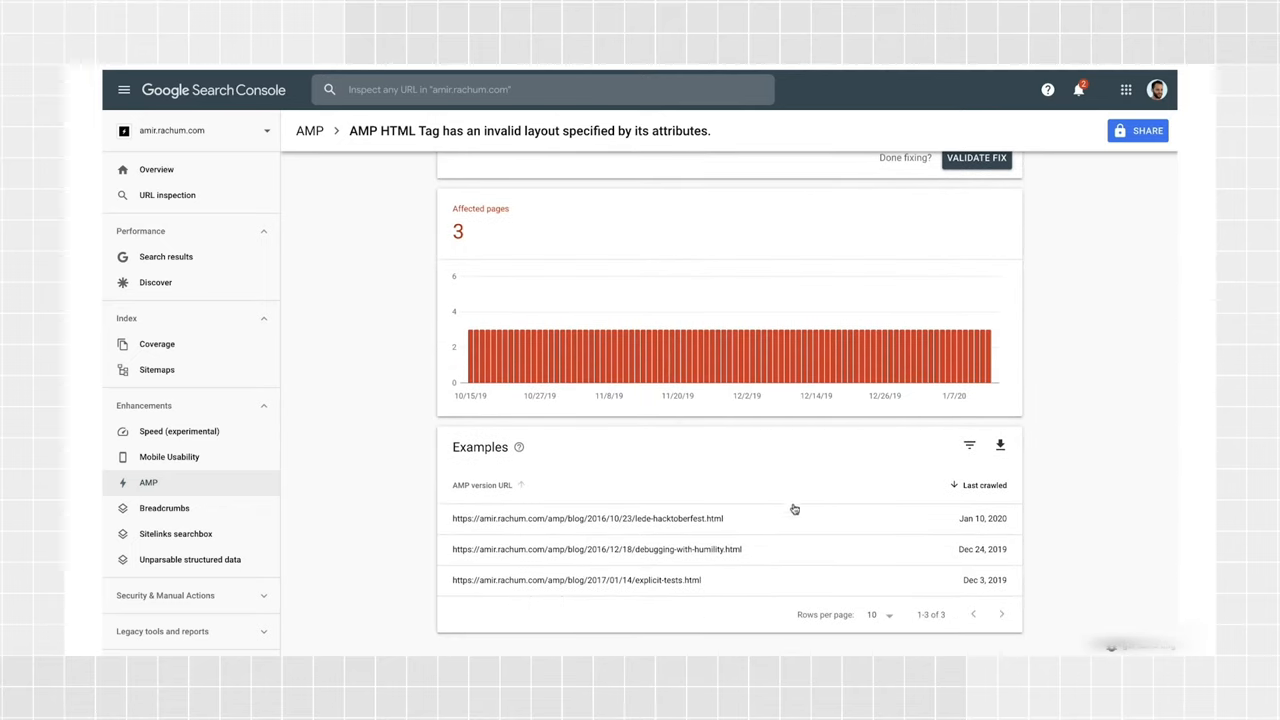
left_click(586, 518)
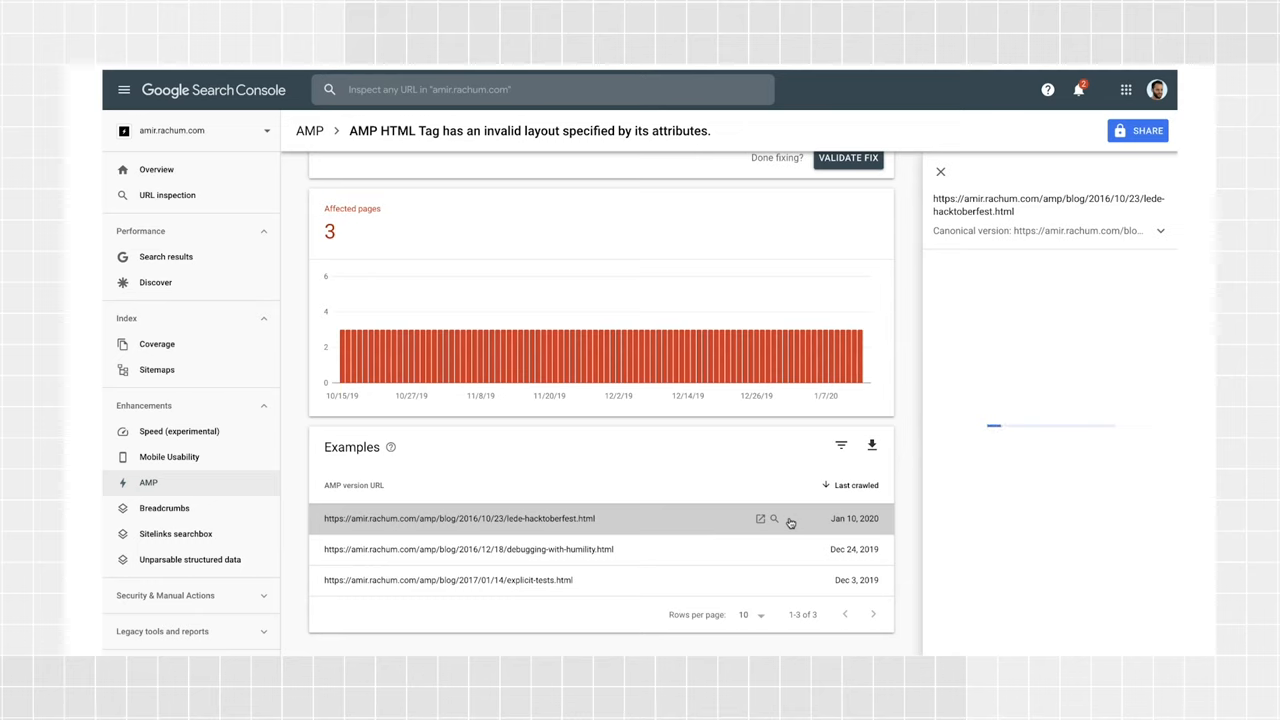
Step: Scroll the example page's source in the side panel to the highlighted amp-img markup
left_click(772, 518)
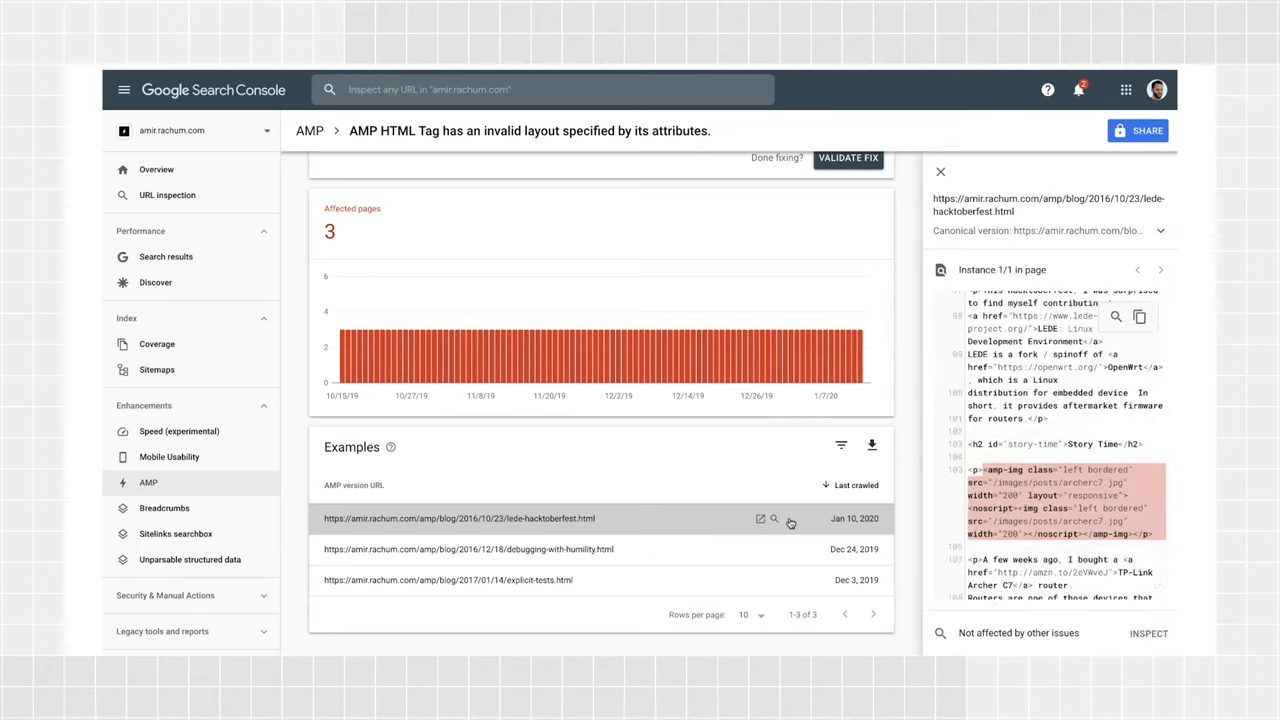
scroll("down", 3)
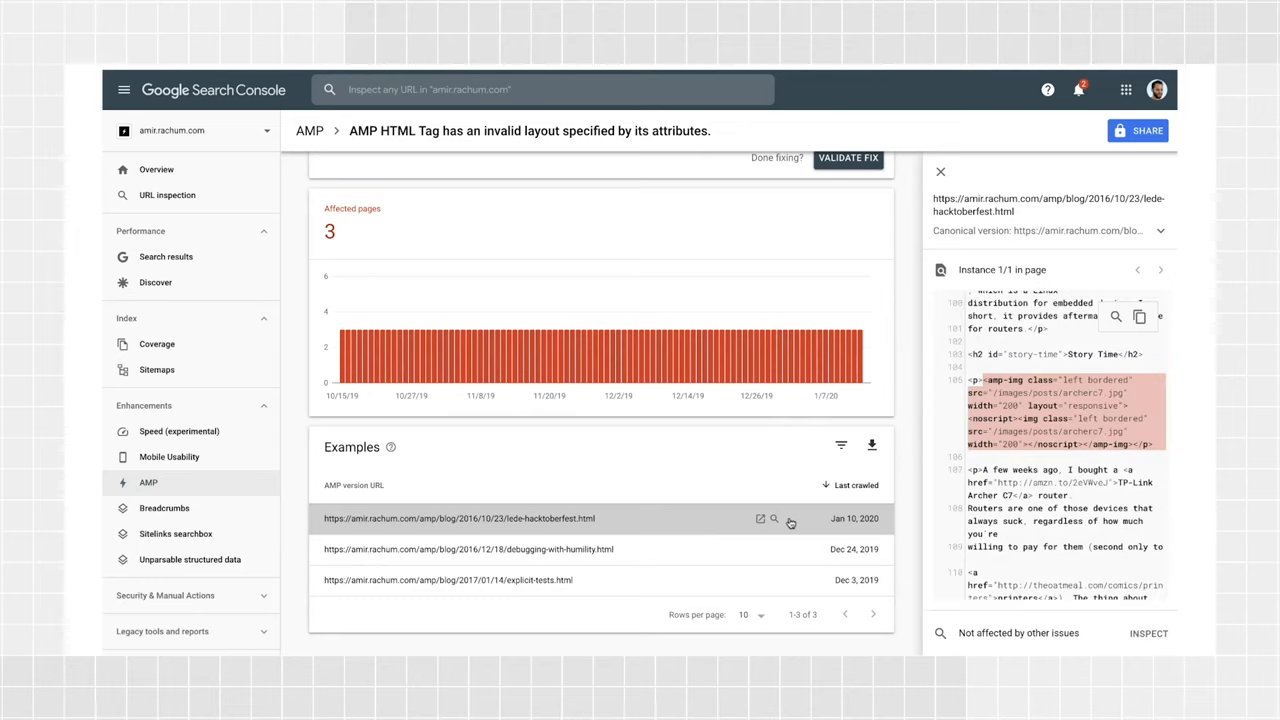
mouse_move(792, 512)
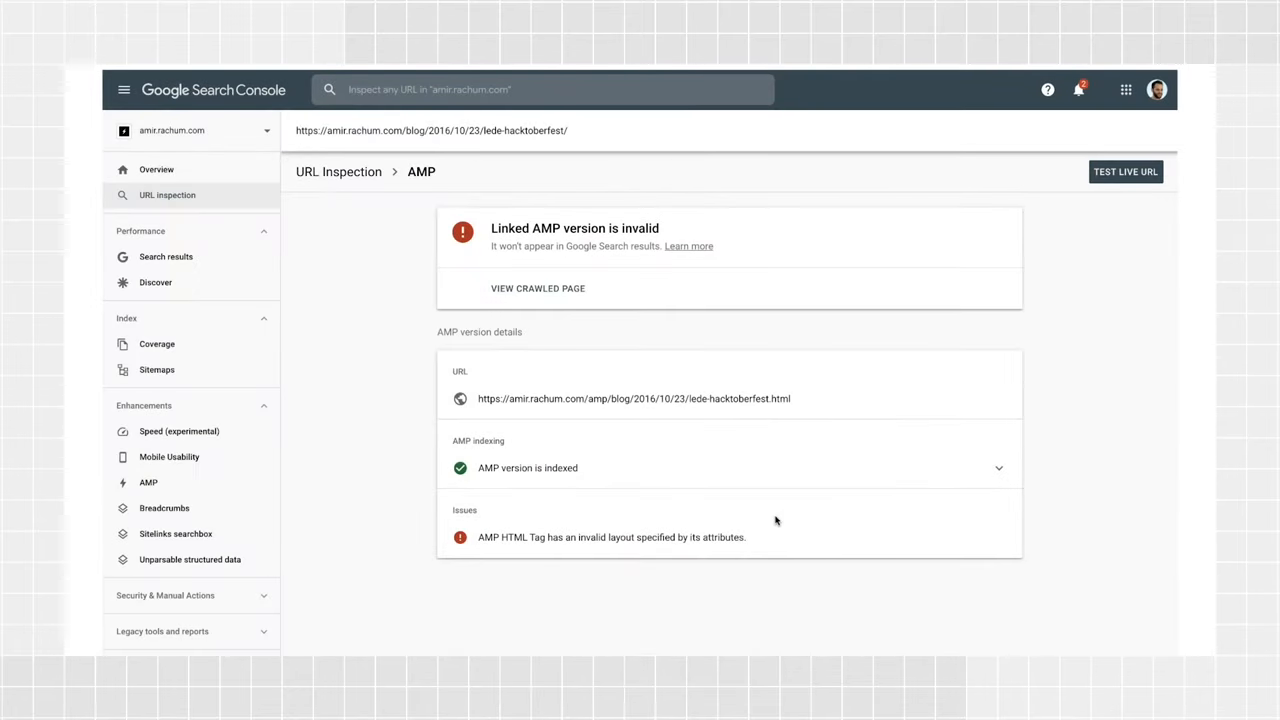
mouse_move(770, 504)
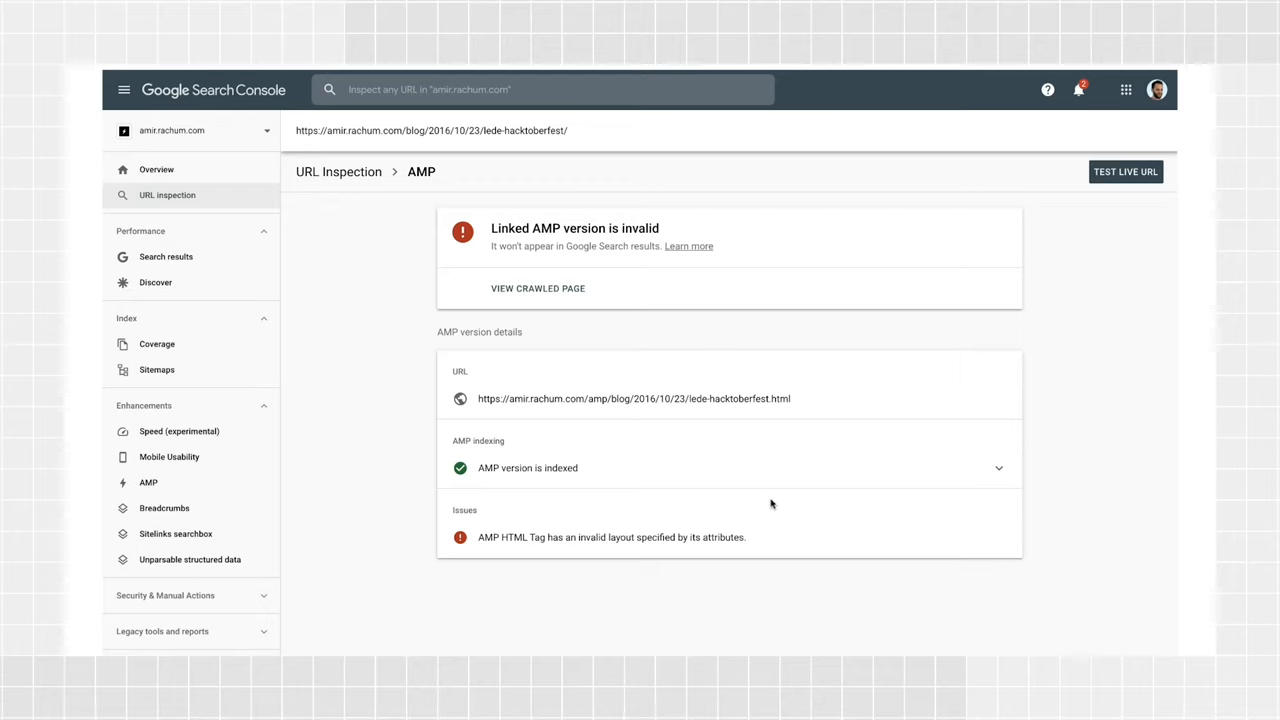
mouse_move(796, 520)
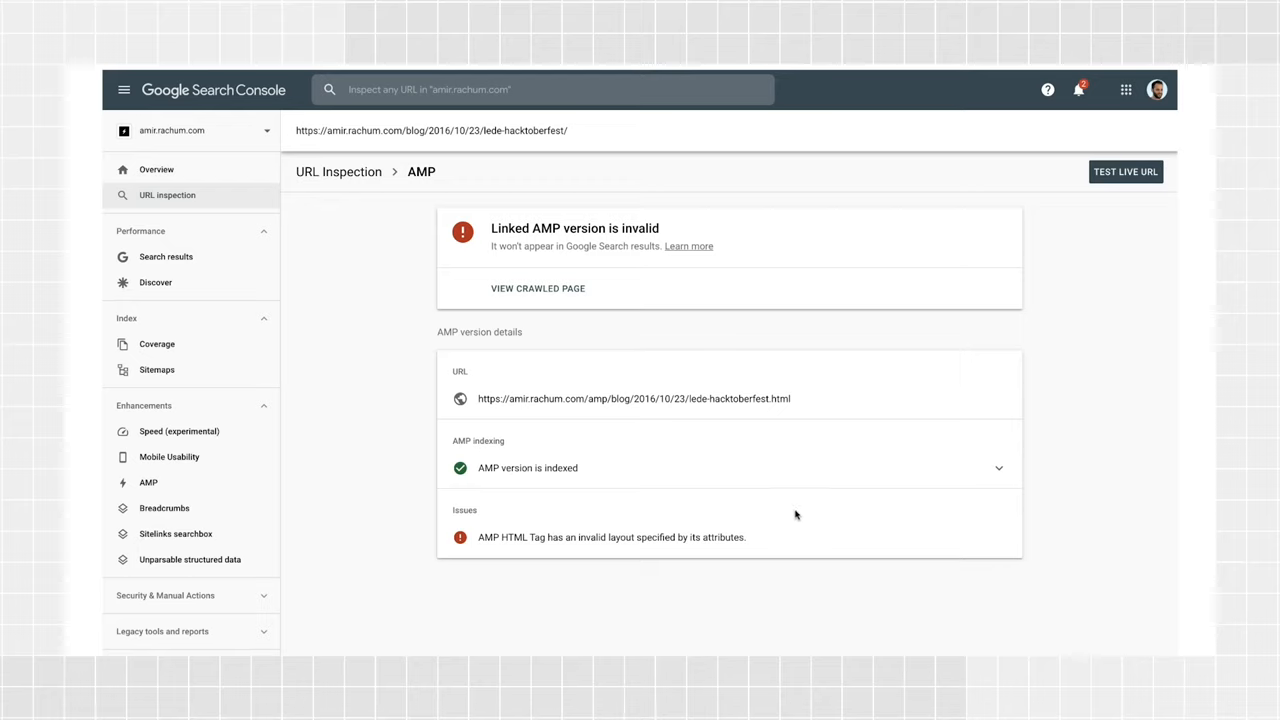
mouse_move(964, 356)
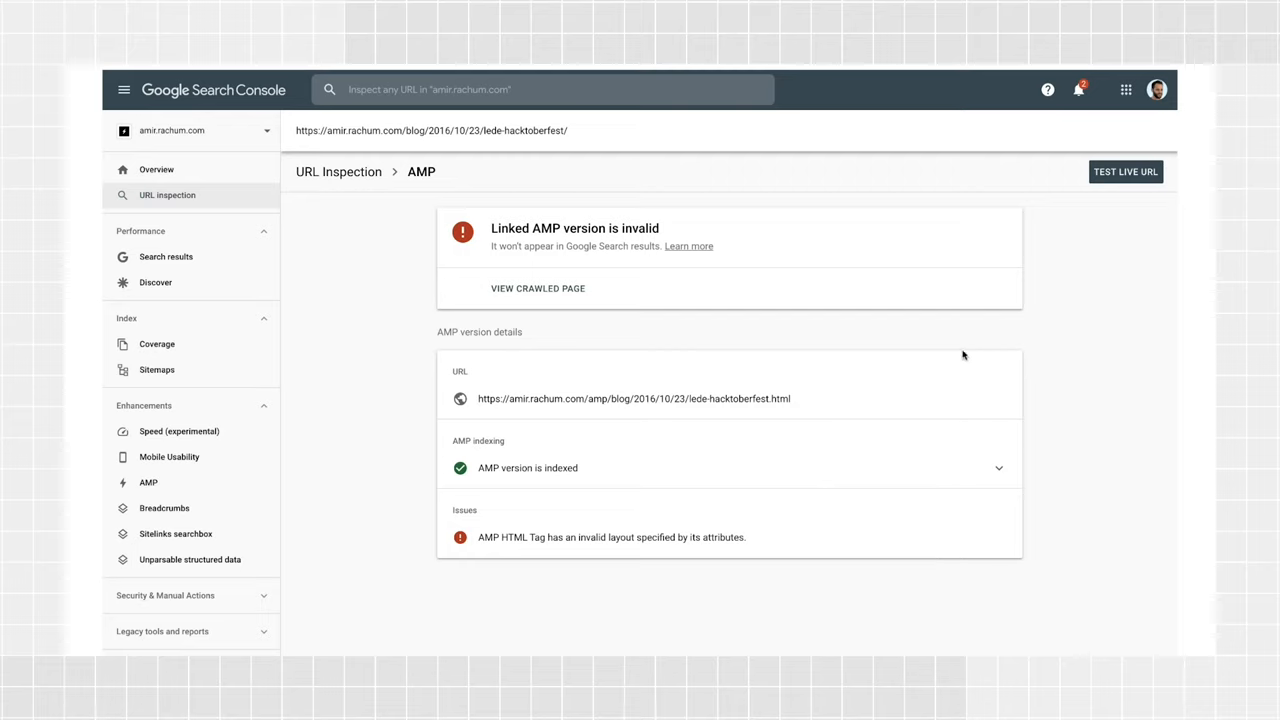
mouse_move(1080, 232)
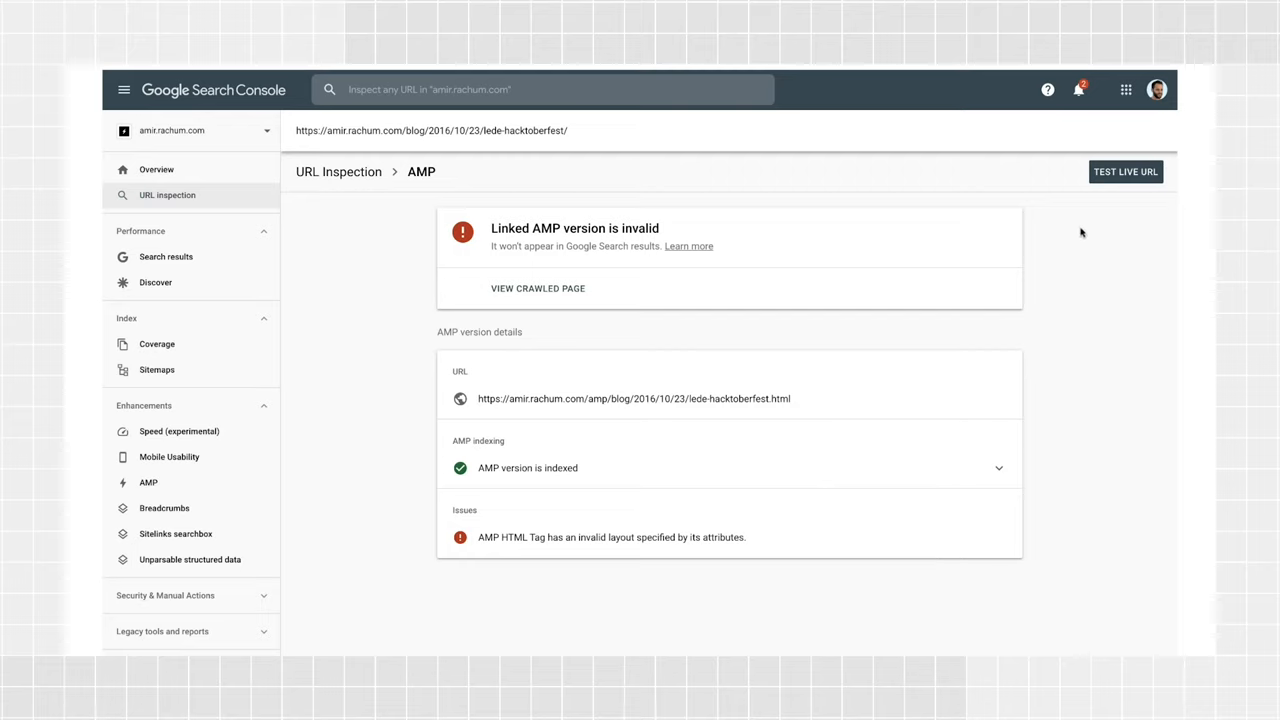
mouse_move(1100, 216)
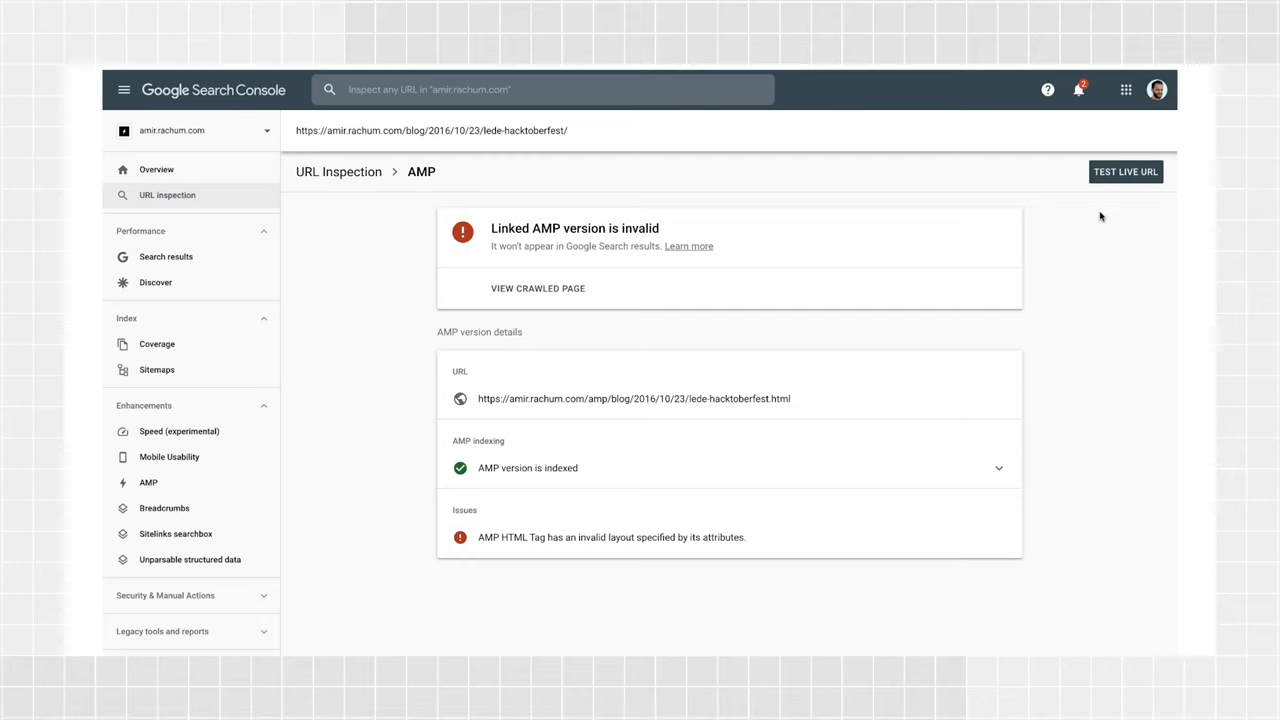
mouse_move(1112, 198)
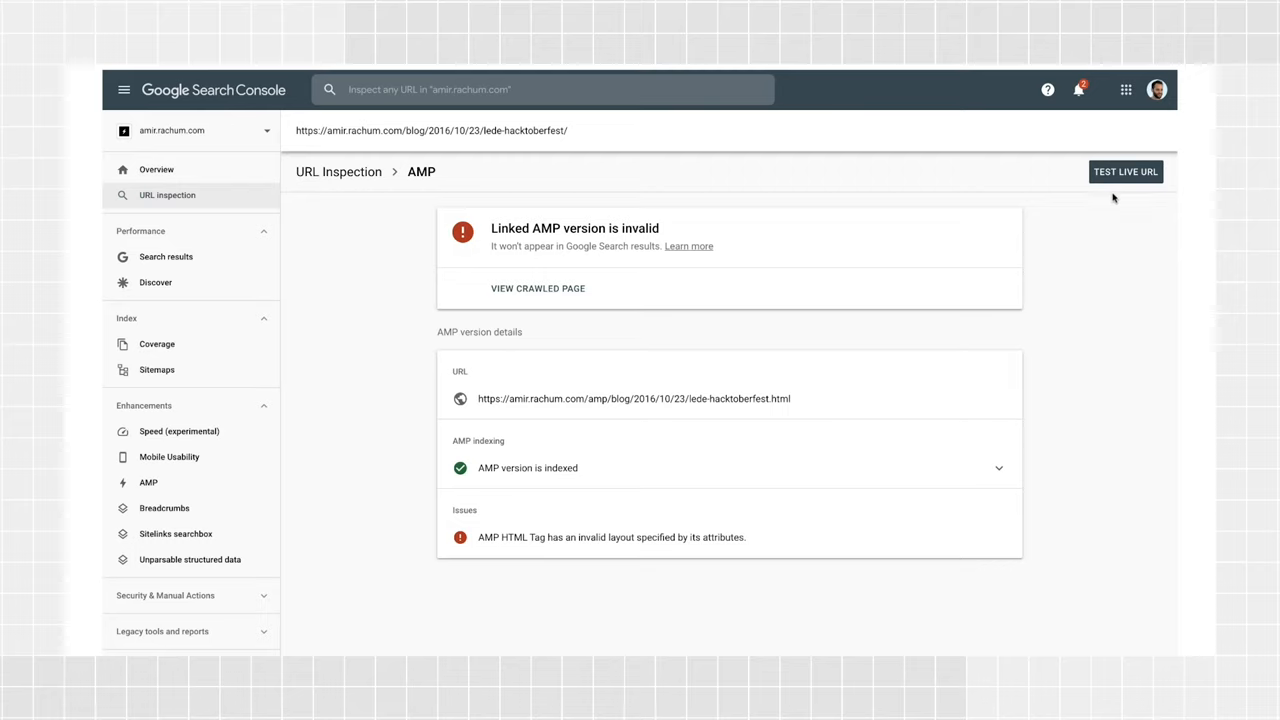
mouse_move(1126, 172)
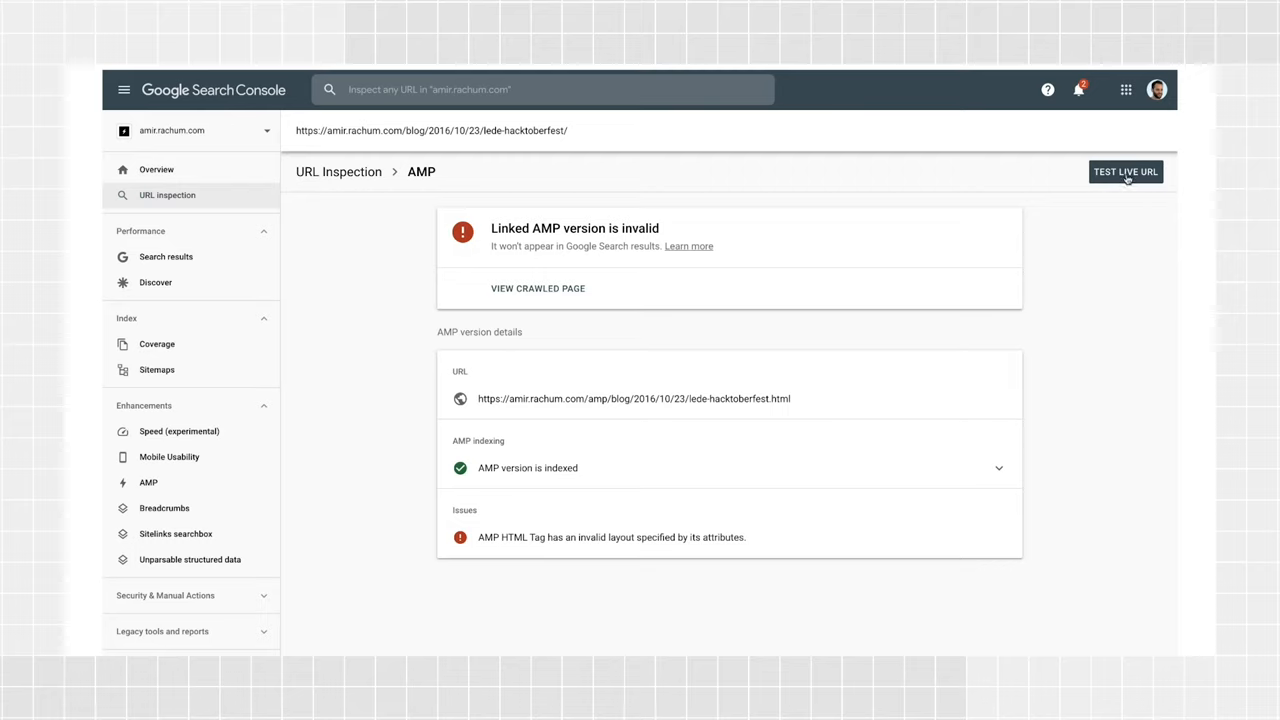
mouse_move(1128, 178)
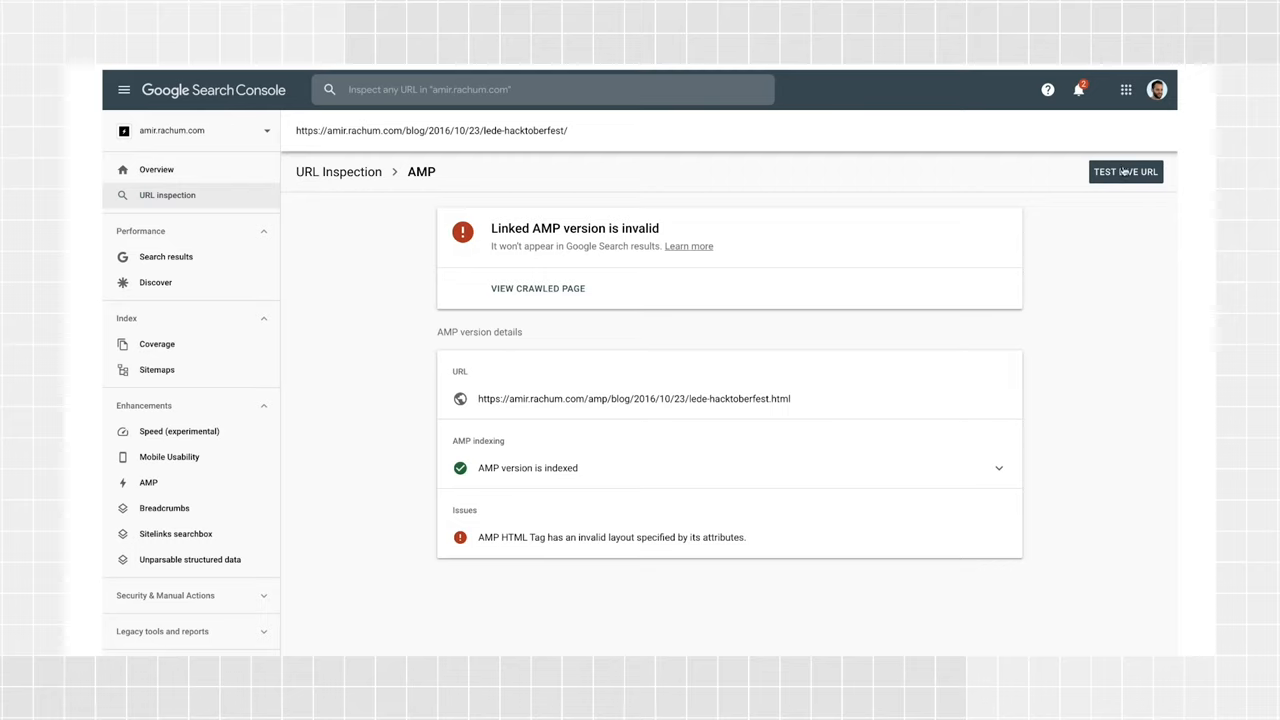
mouse_move(1168, 176)
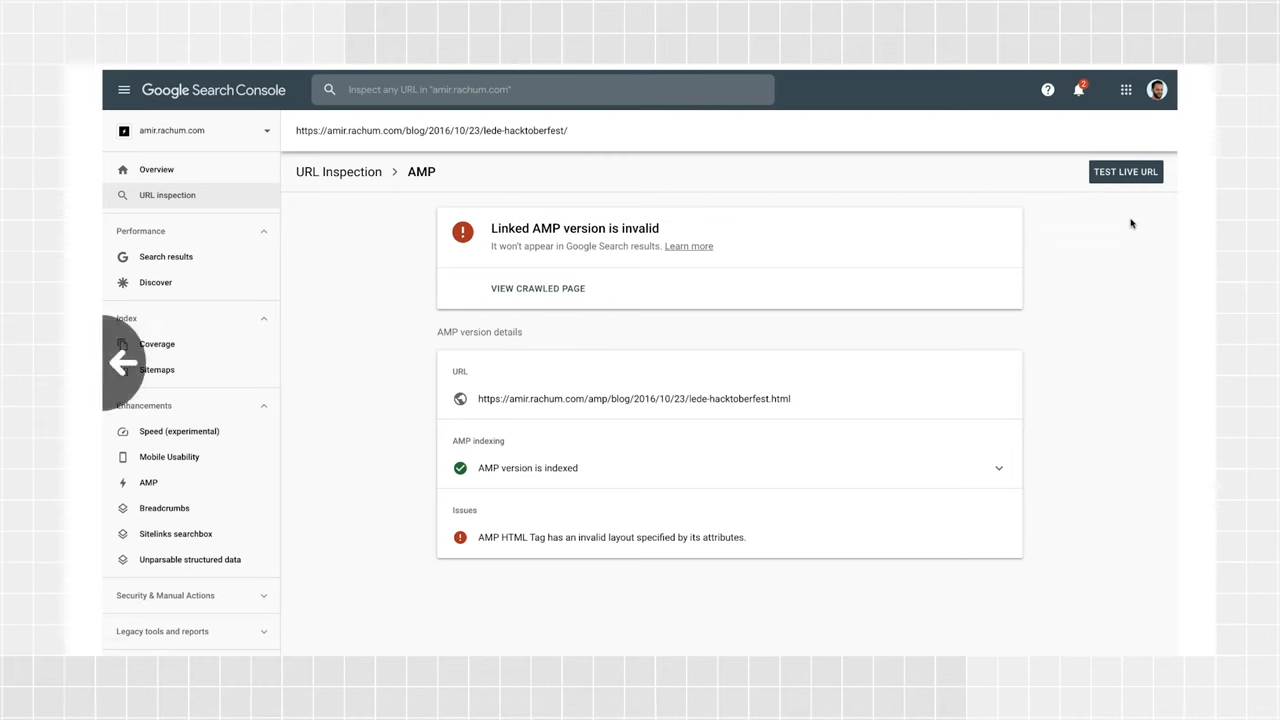
Step: Return to the invalid-layout issue report, close the instance panel and start sharing it
left_click(612, 536)
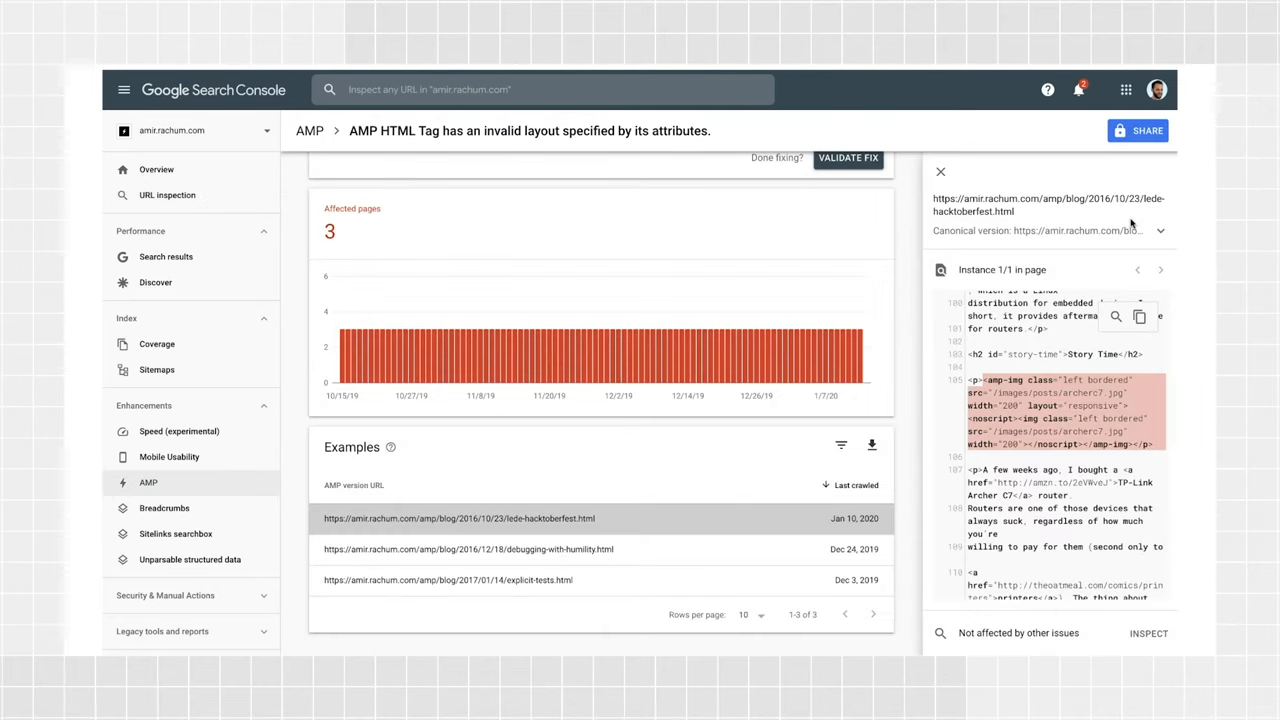
mouse_move(940, 172)
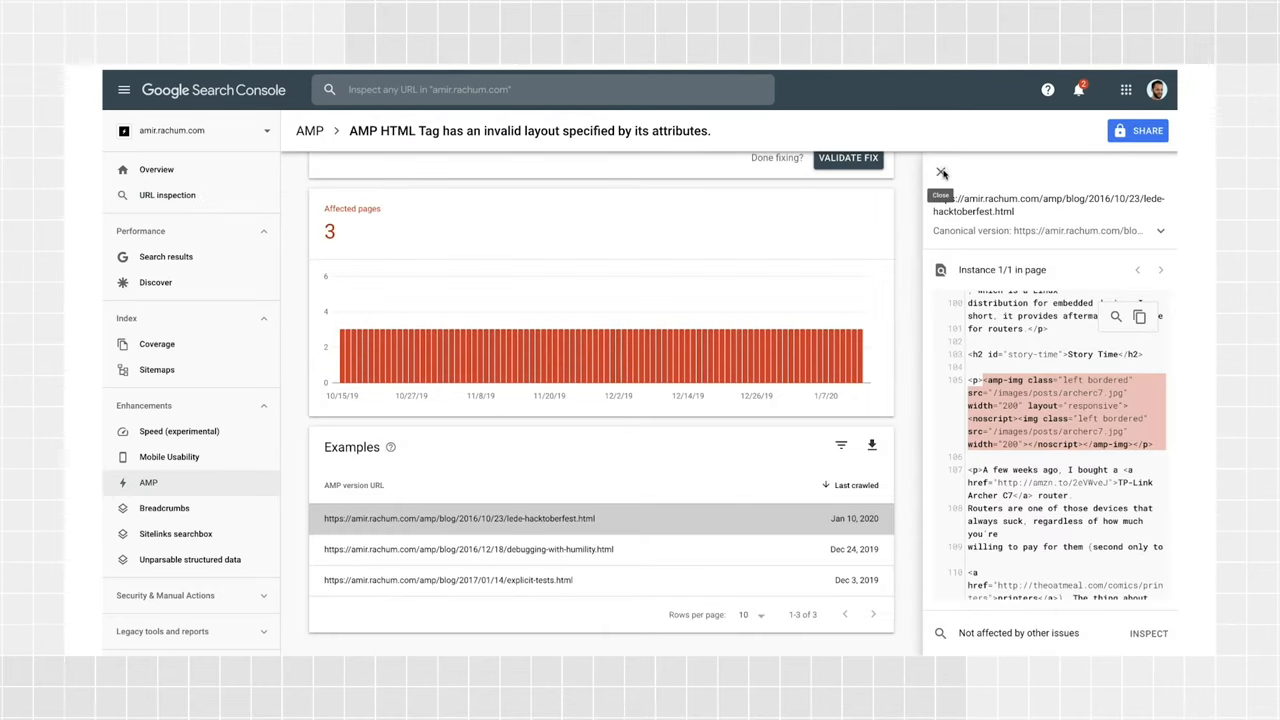
left_click(940, 172)
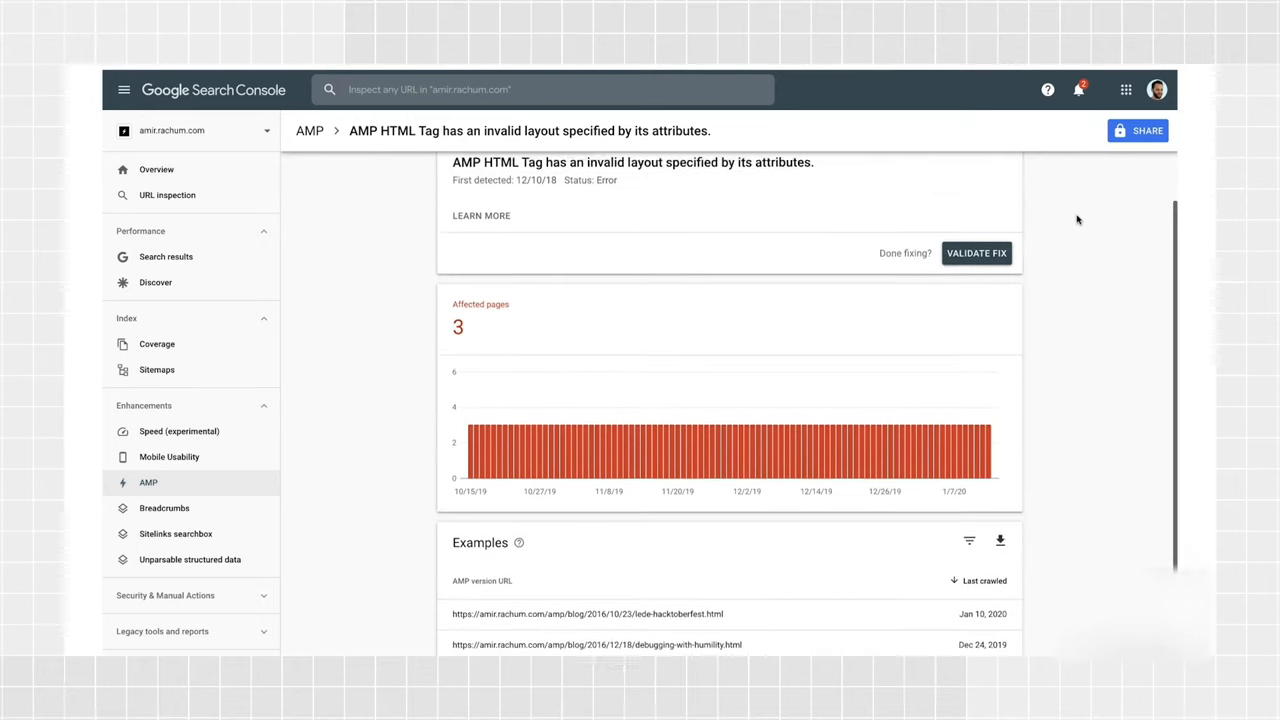
scroll("up", 3)
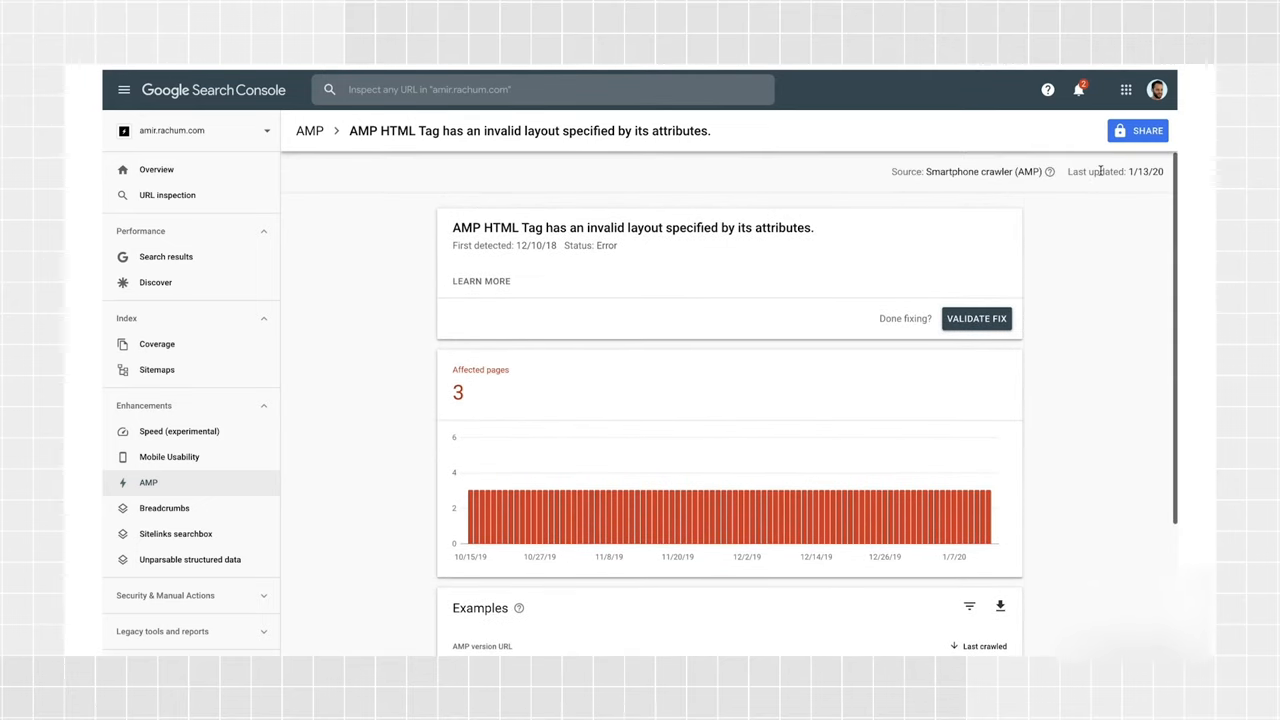
left_click(1136, 130)
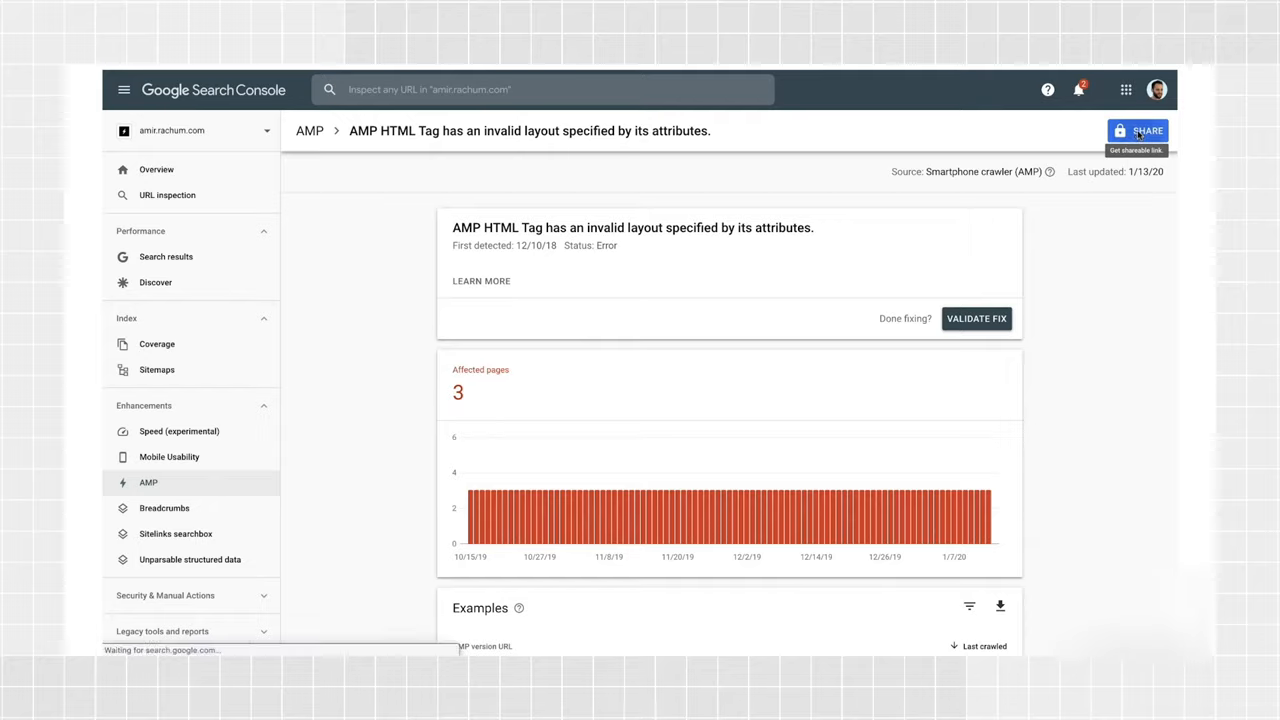
Step: Turn on link sharing for the invalid-layout report, copy its link, and confirm sharing stays on
left_click(1138, 130)
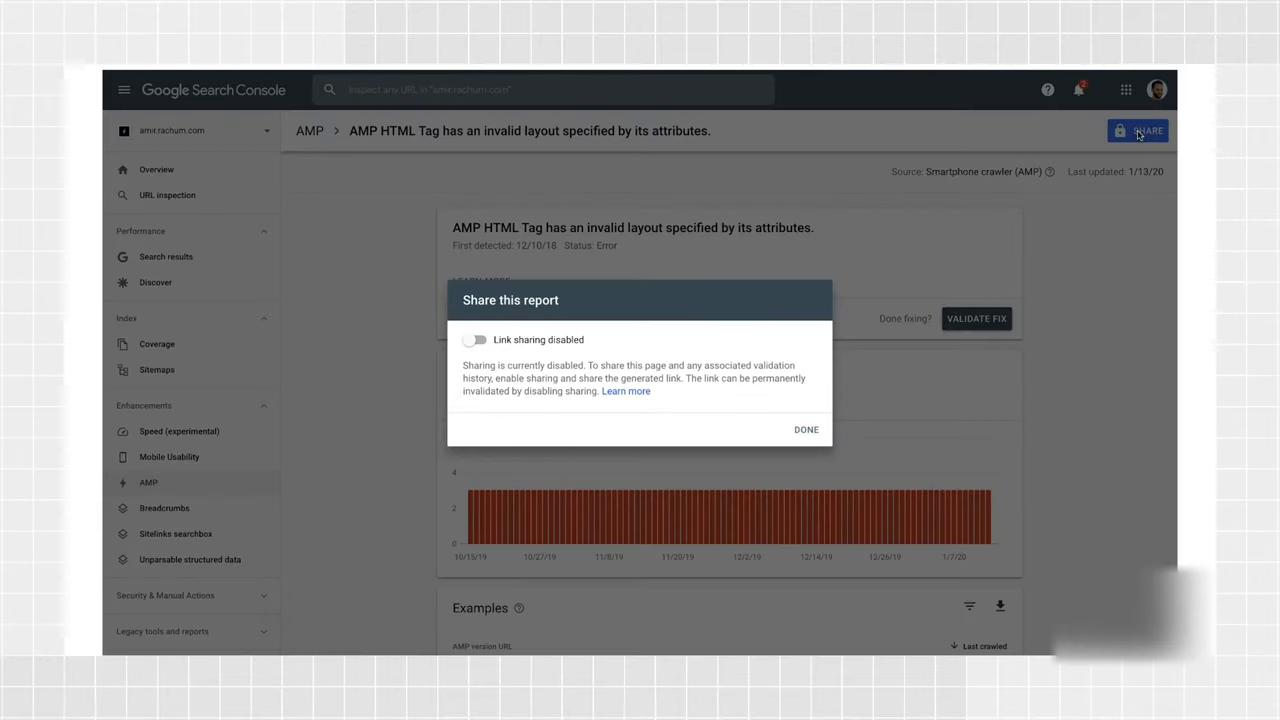
left_click(476, 340)
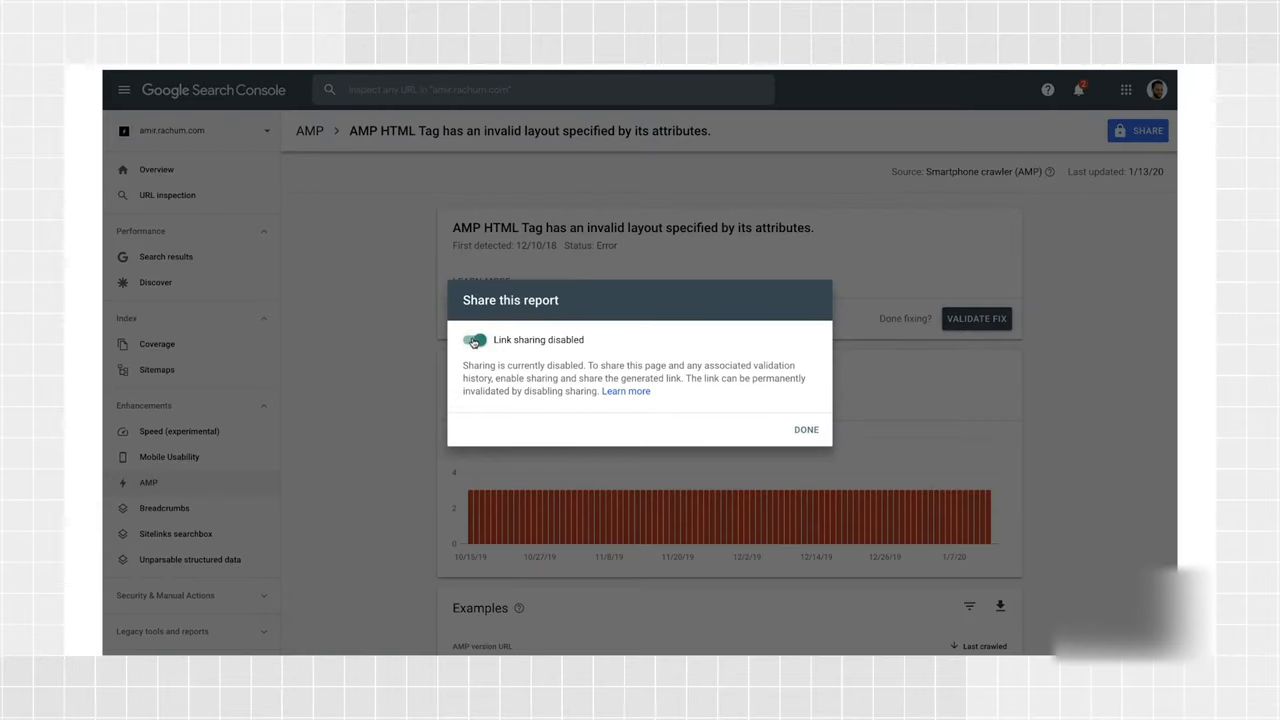
left_click(472, 340)
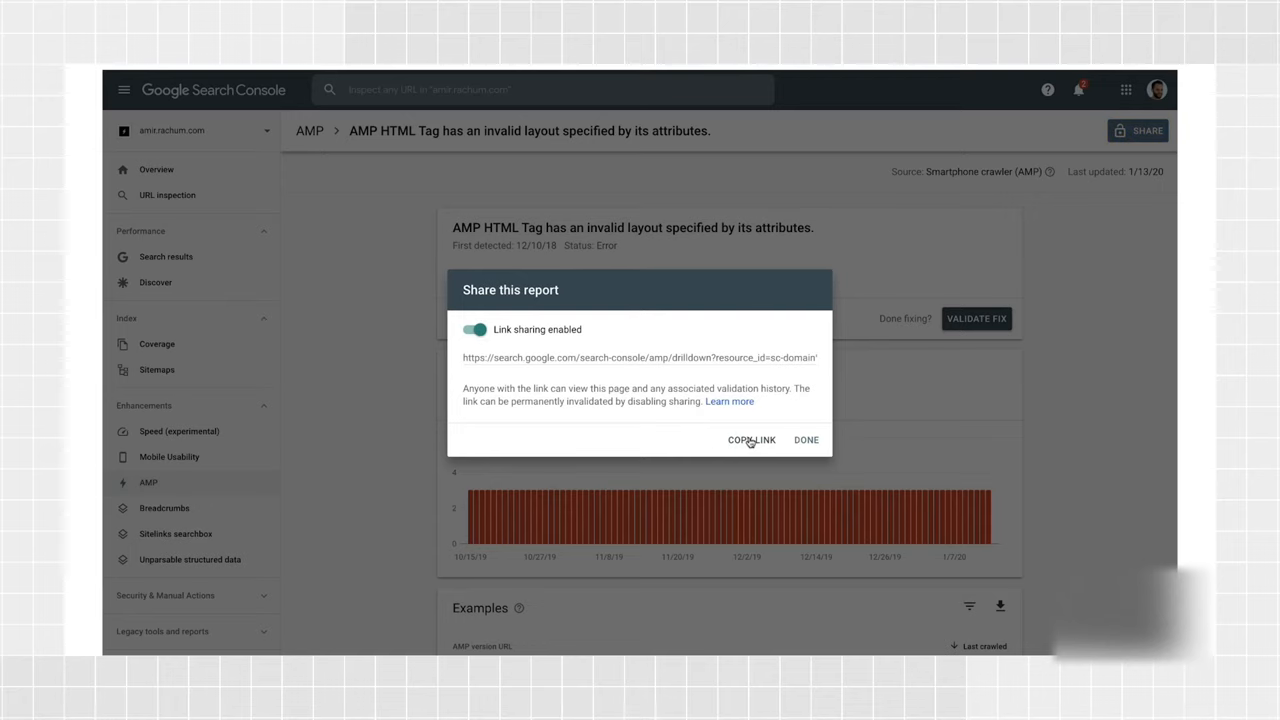
left_click(750, 440)
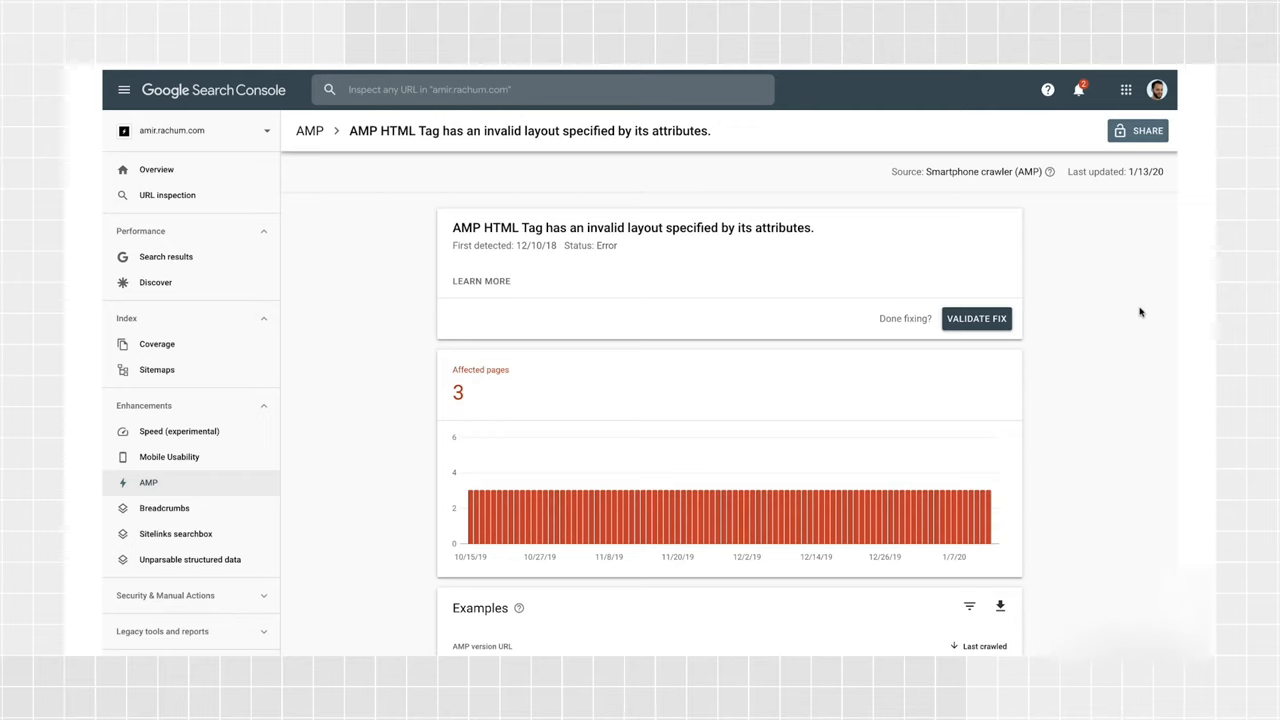
mouse_move(1144, 196)
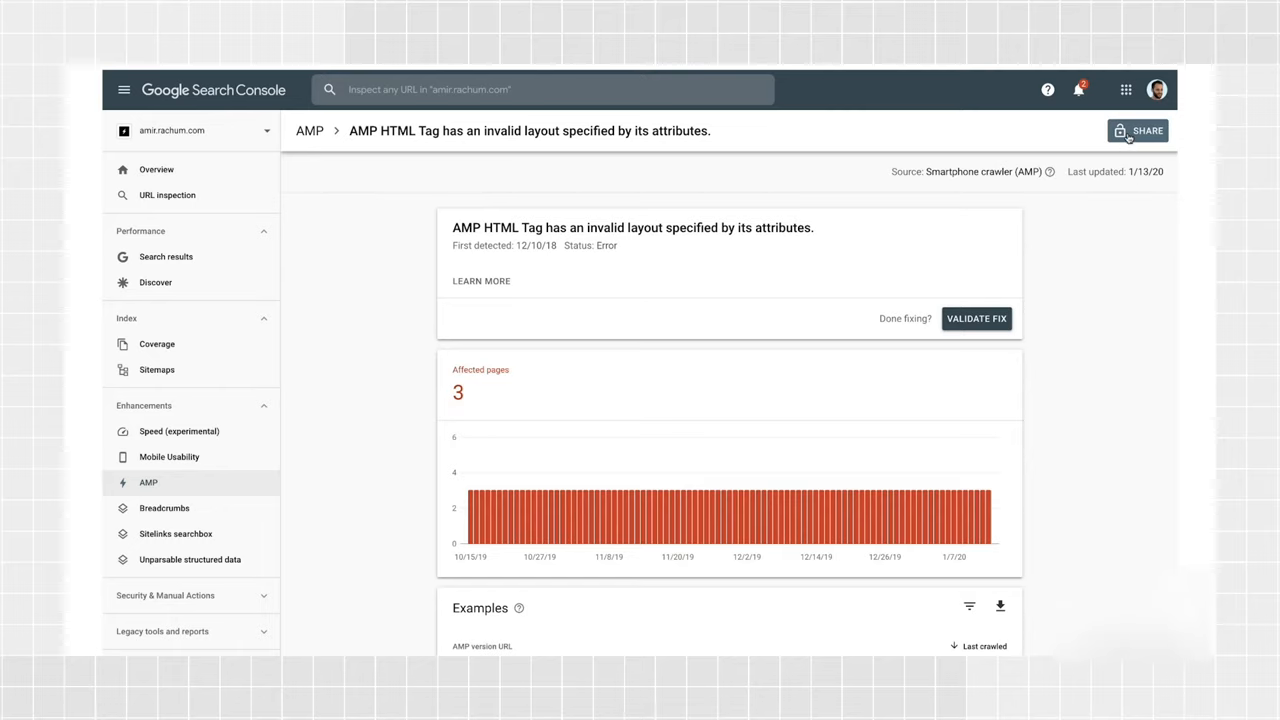
left_click(1136, 130)
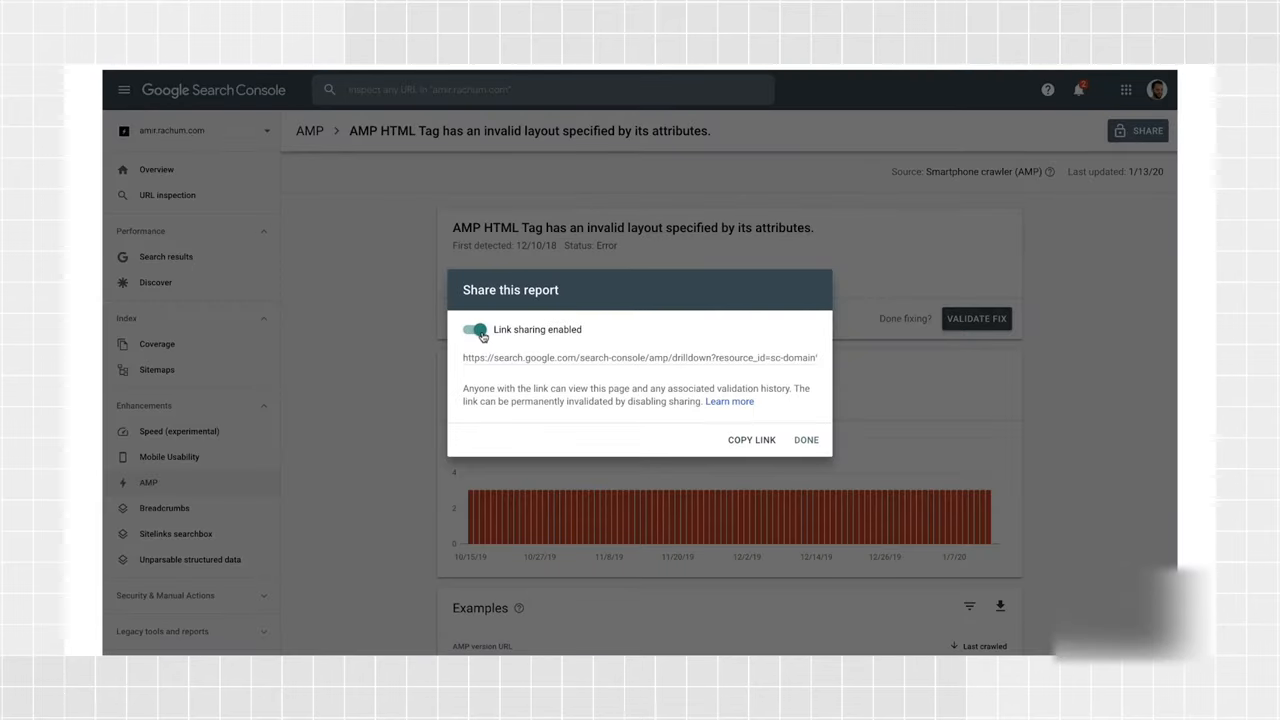
left_click(806, 440)
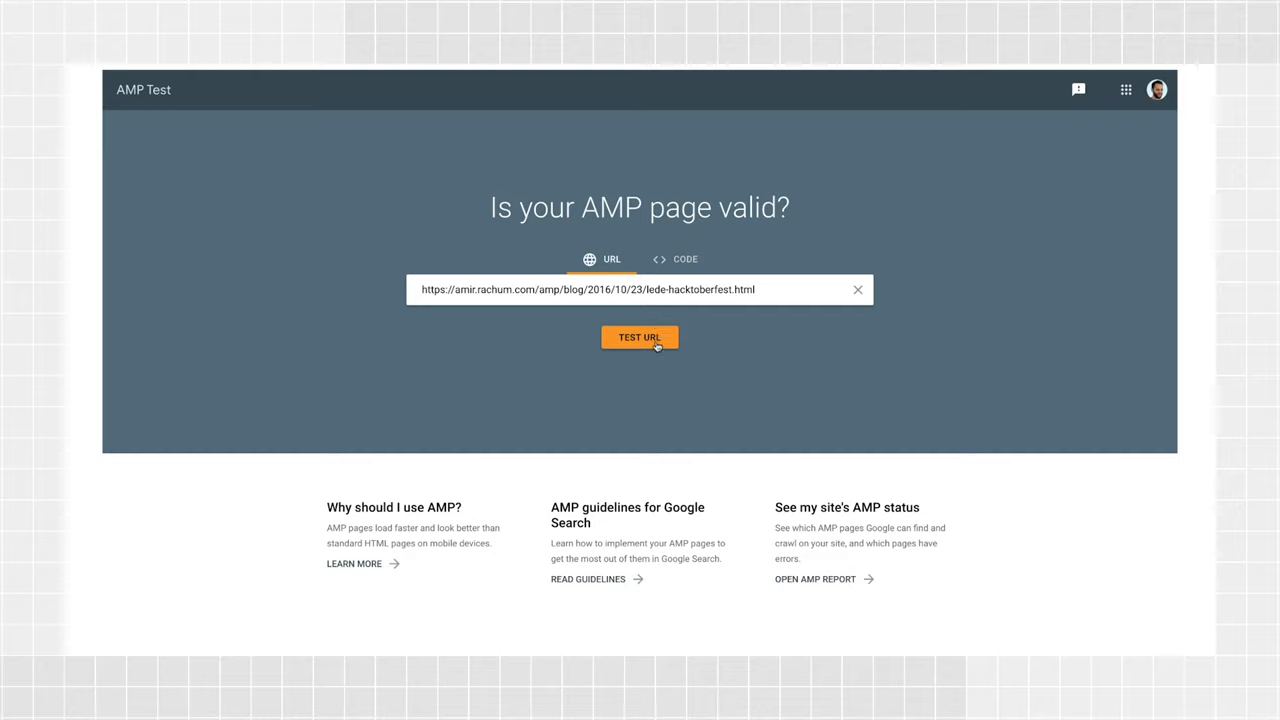
Step: Try AMP Test's pasted-code input, then return to URL input with the hacktoberfest post URL
left_click(684, 260)
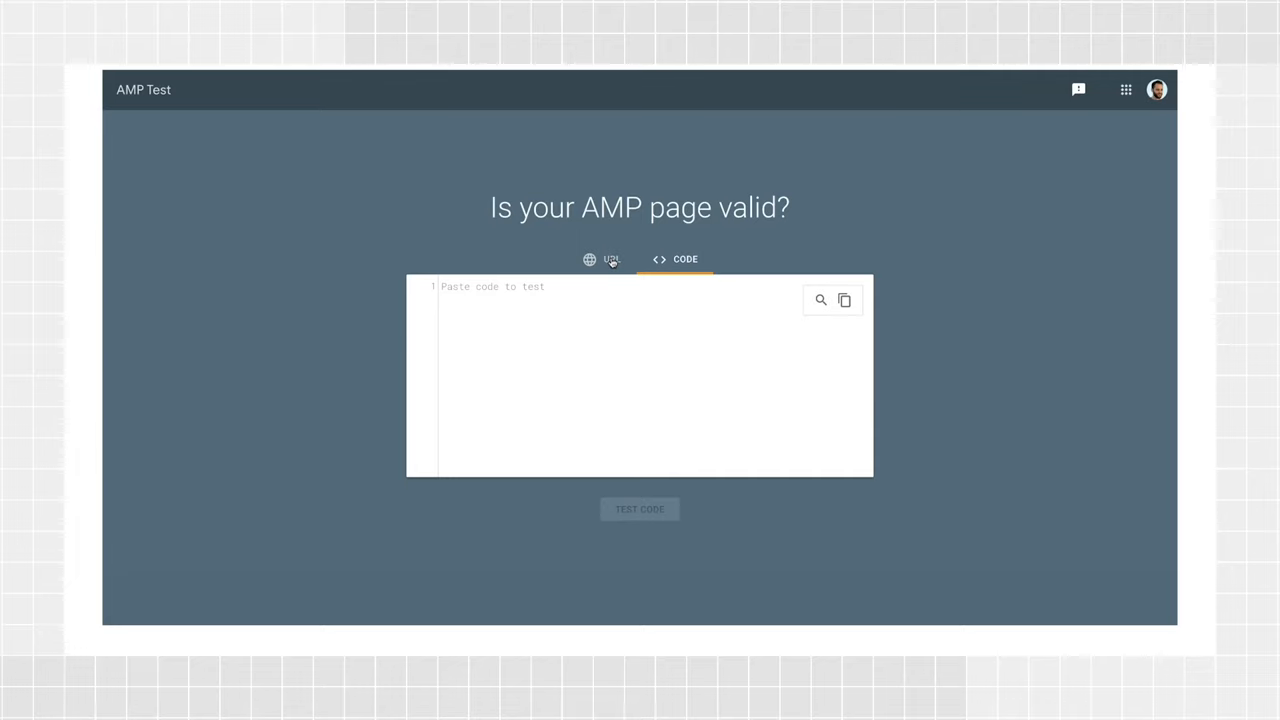
left_click(600, 260)
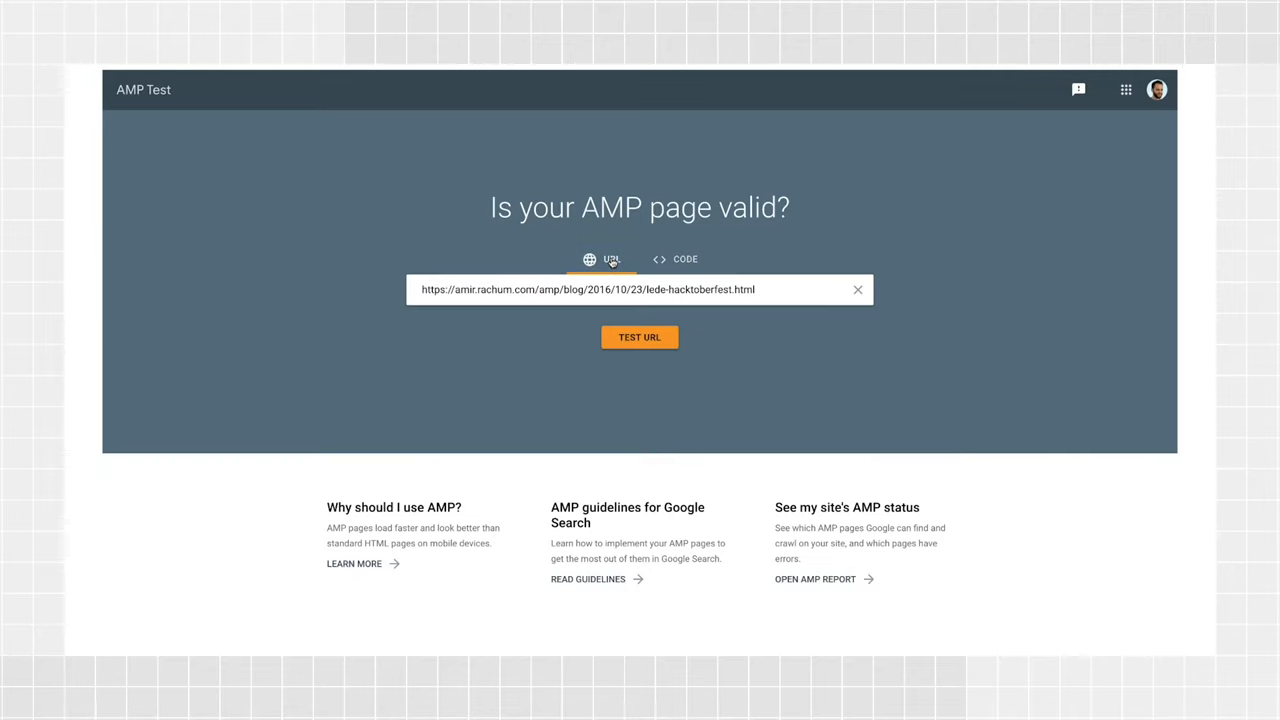
mouse_move(572, 236)
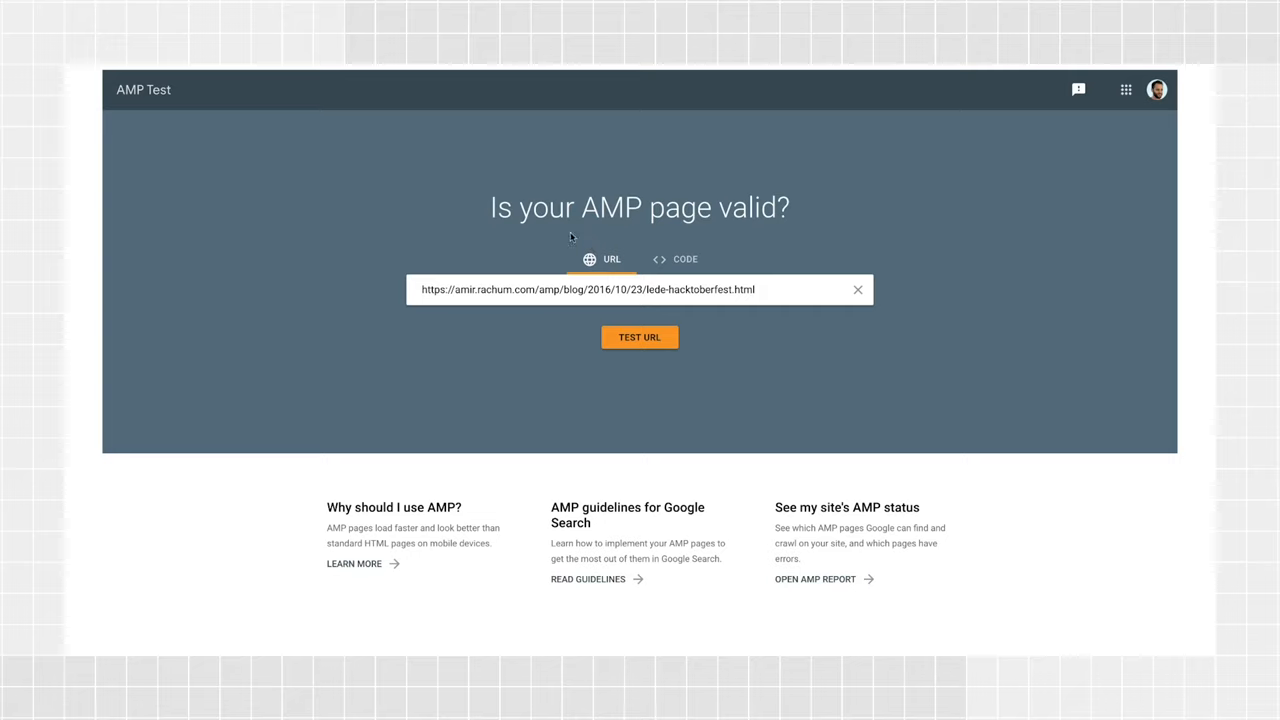
mouse_move(488, 184)
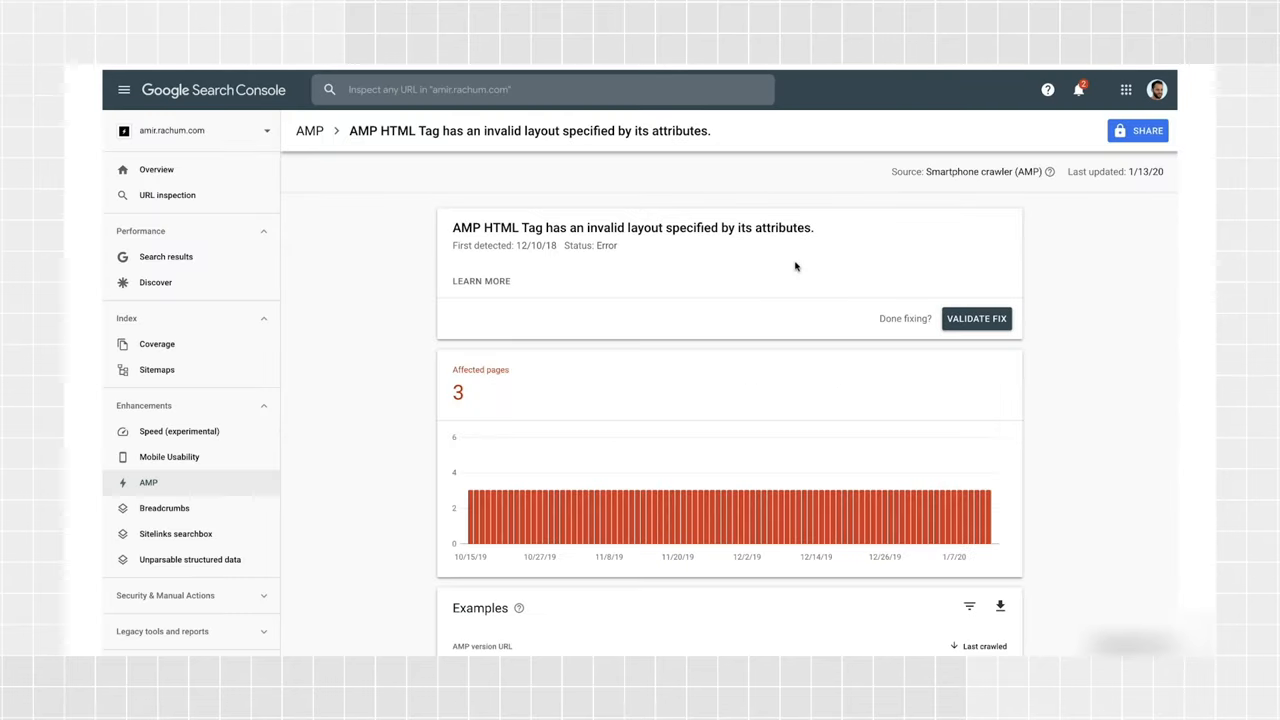
mouse_move(1036, 328)
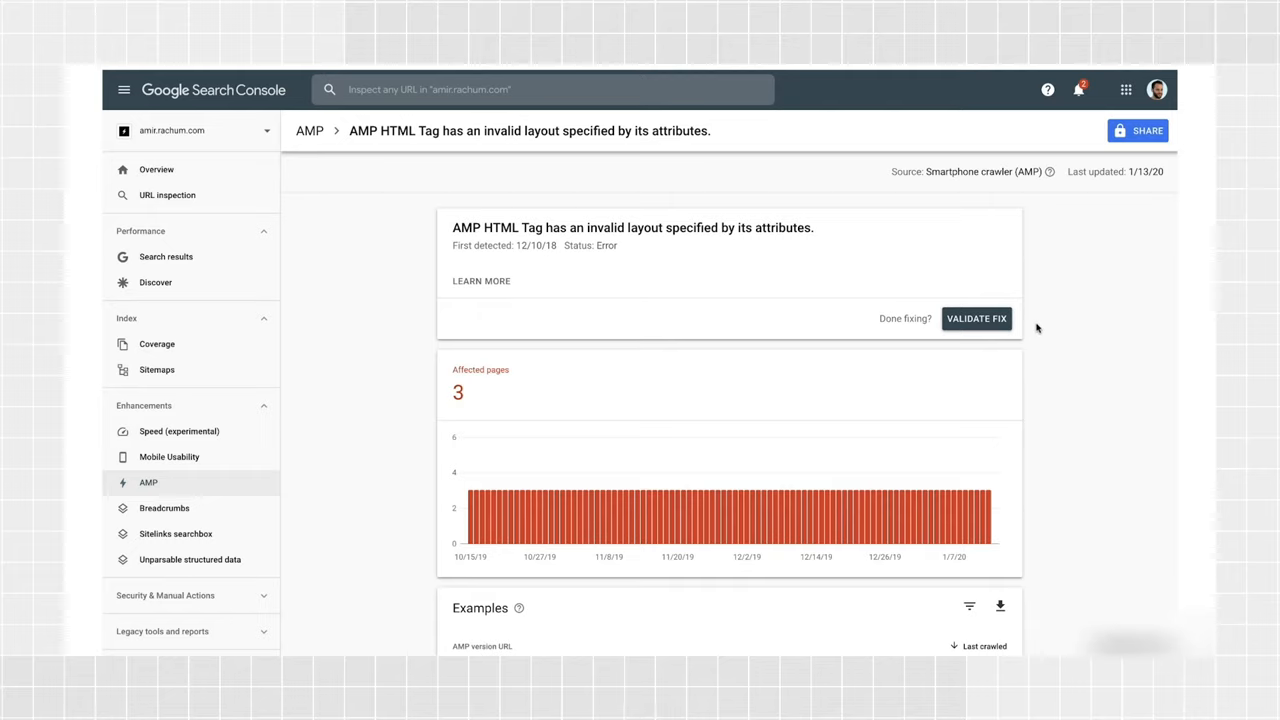
mouse_move(1024, 328)
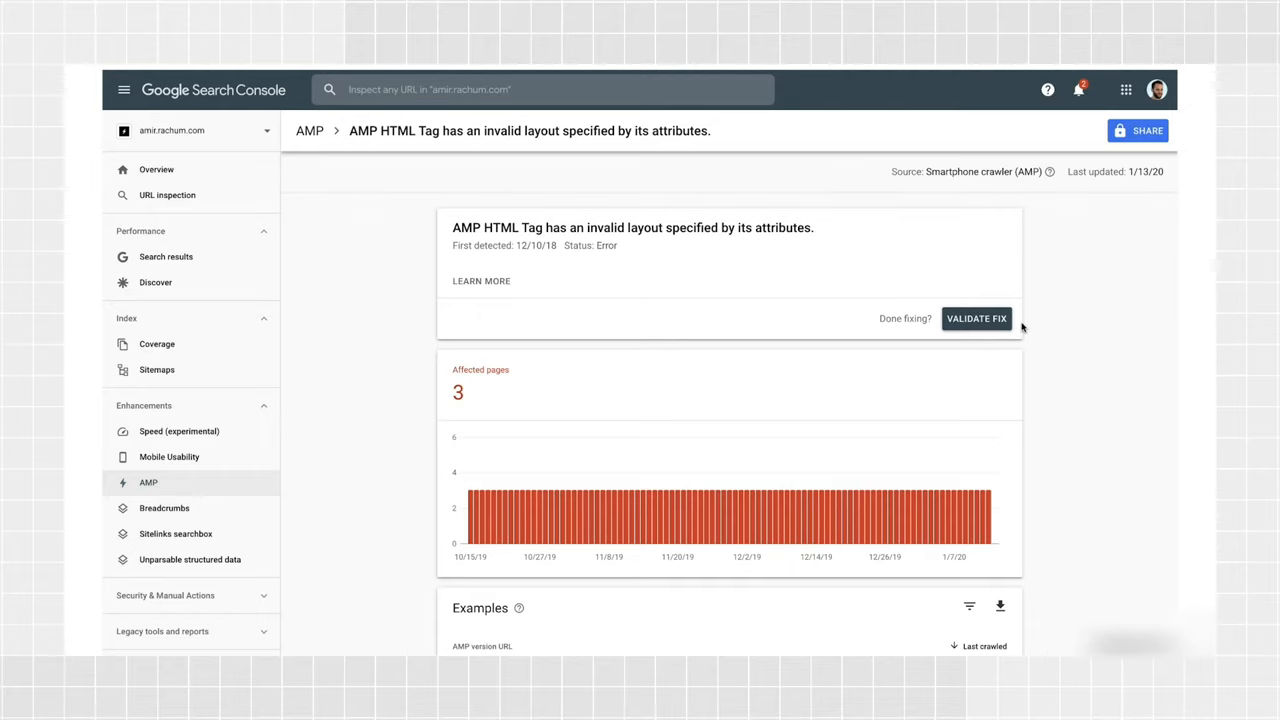
mouse_move(992, 328)
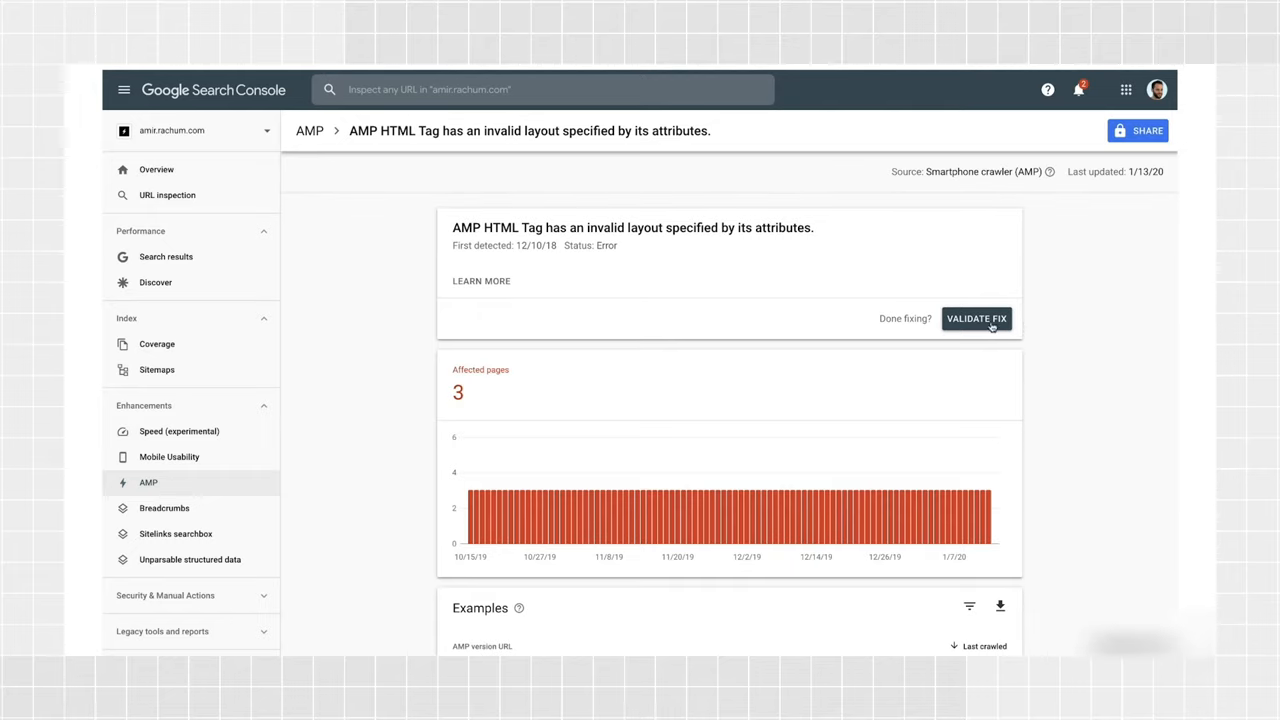
Step: Request Validate Fix for the invalid-layout AMP issue
left_click(976, 318)
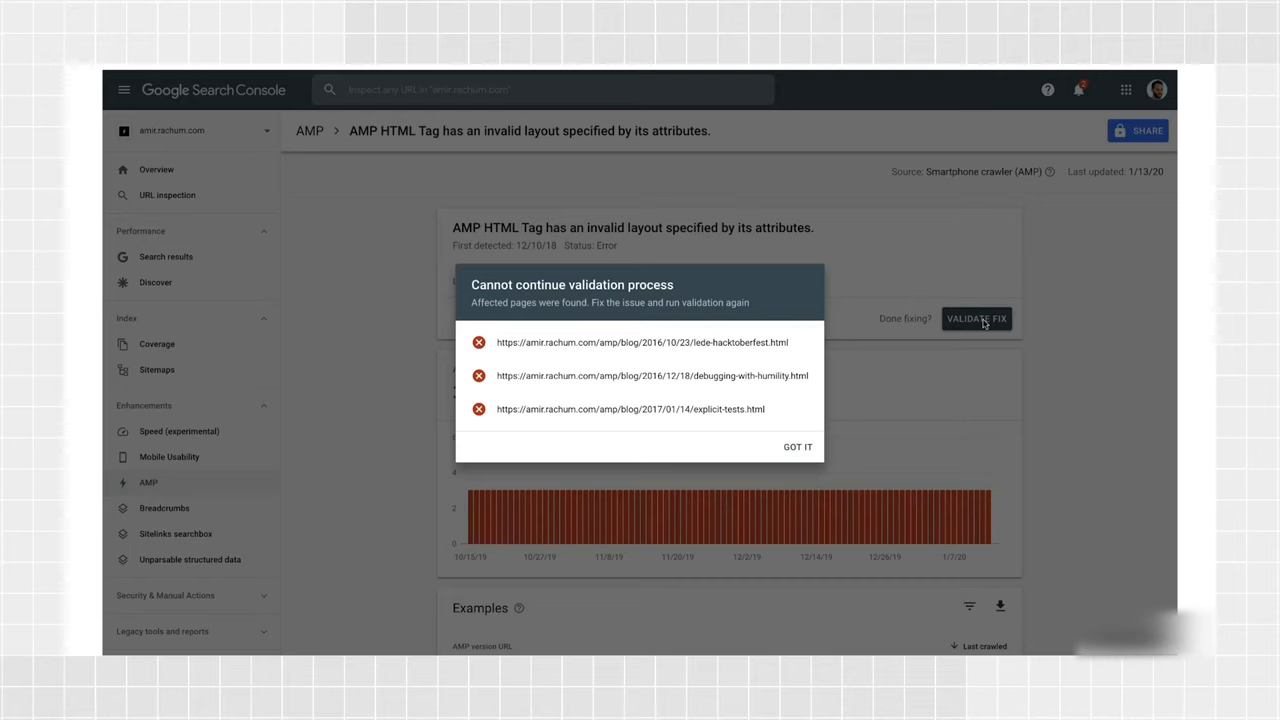
Step: Dismiss the 'Cannot continue validation process' notice with Got it
left_click(796, 446)
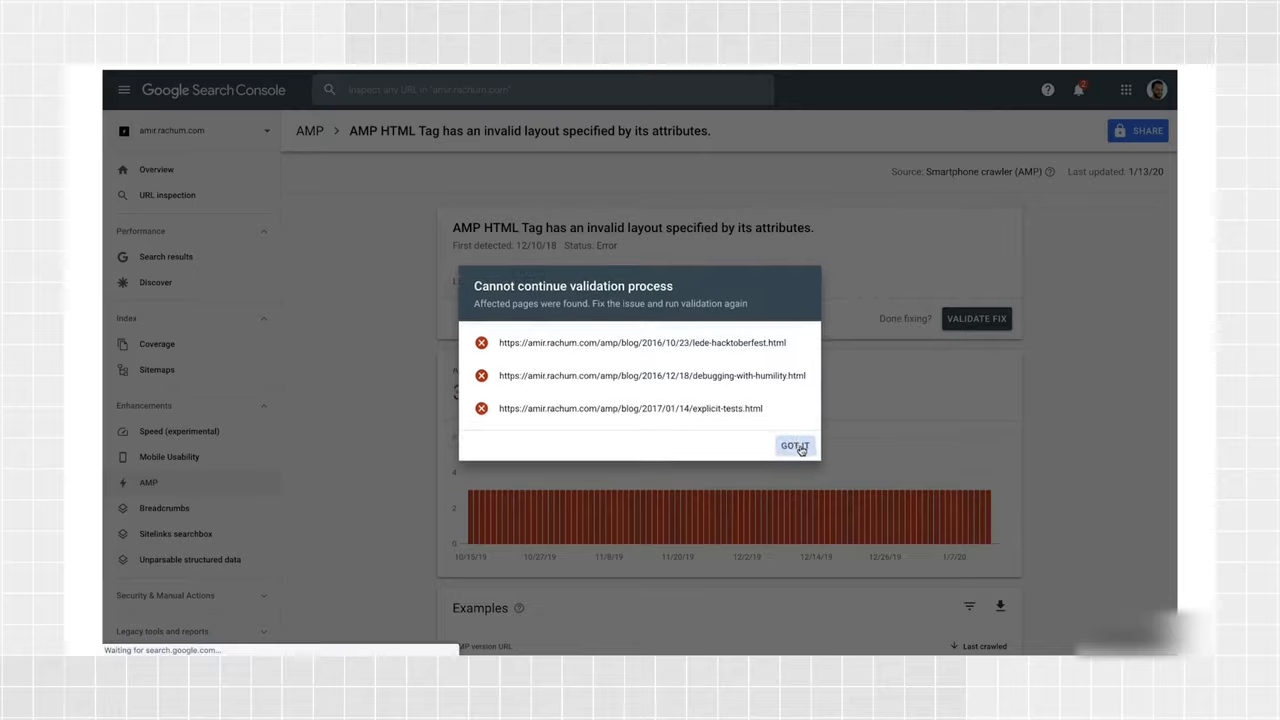
left_click(794, 444)
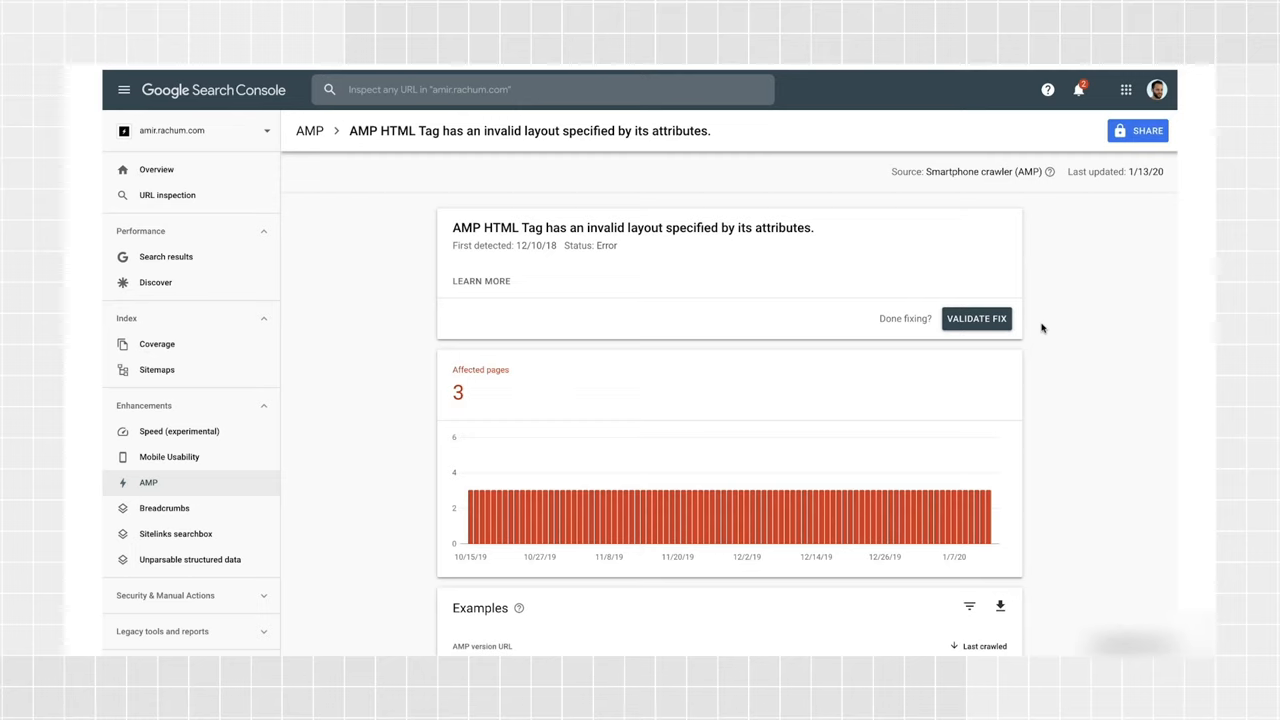
mouse_move(978, 328)
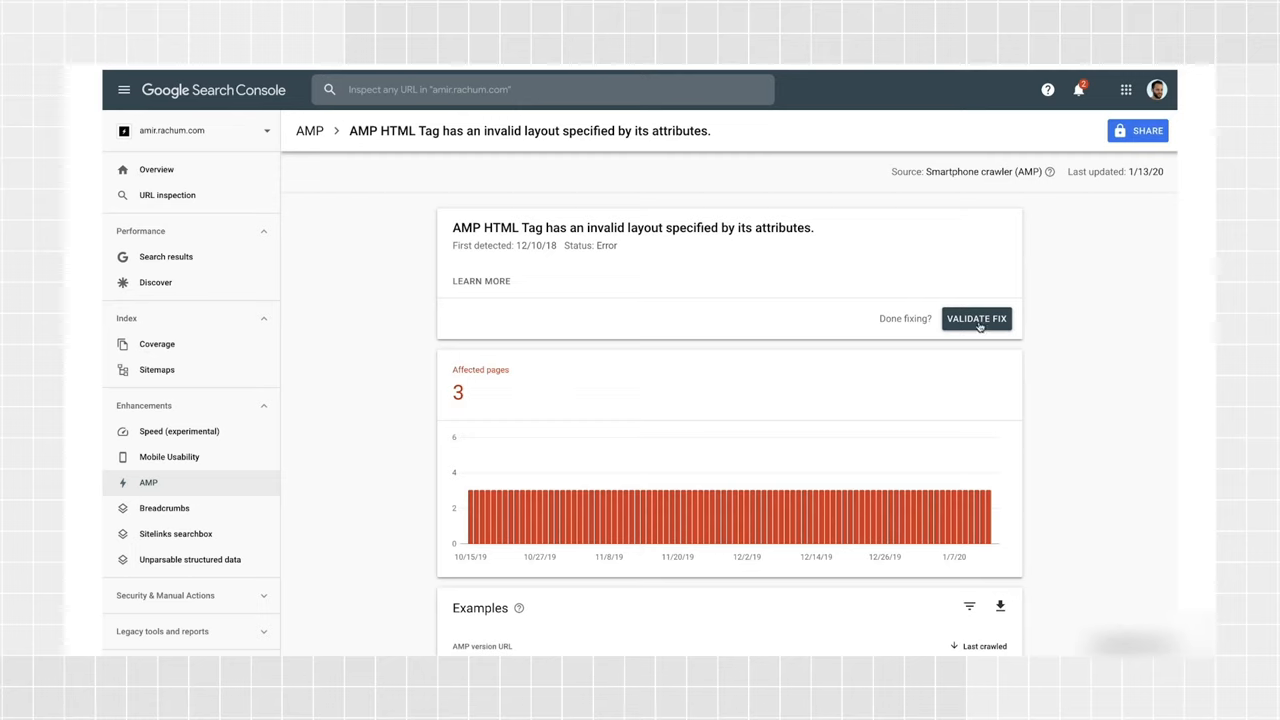
mouse_move(1022, 318)
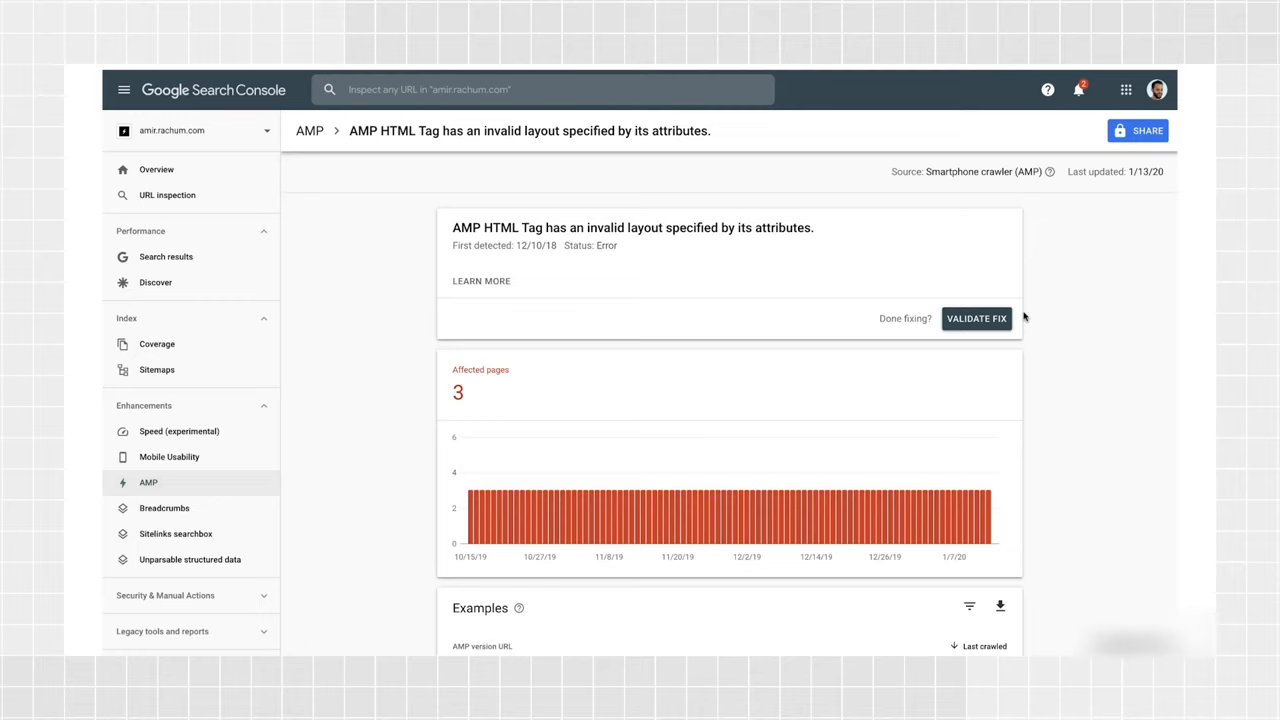